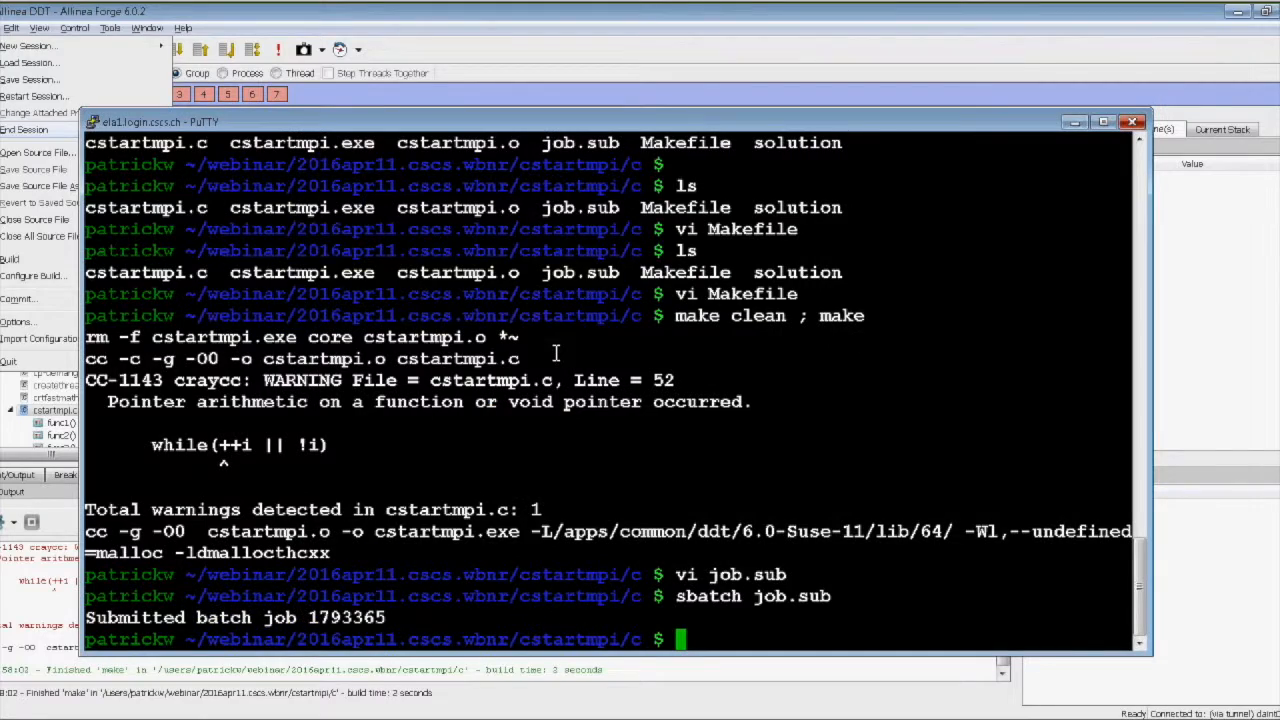
Rebuild the mandel C++ program in mandel/cpp with make clean ; make
{"action": "type", "text": "ls"}
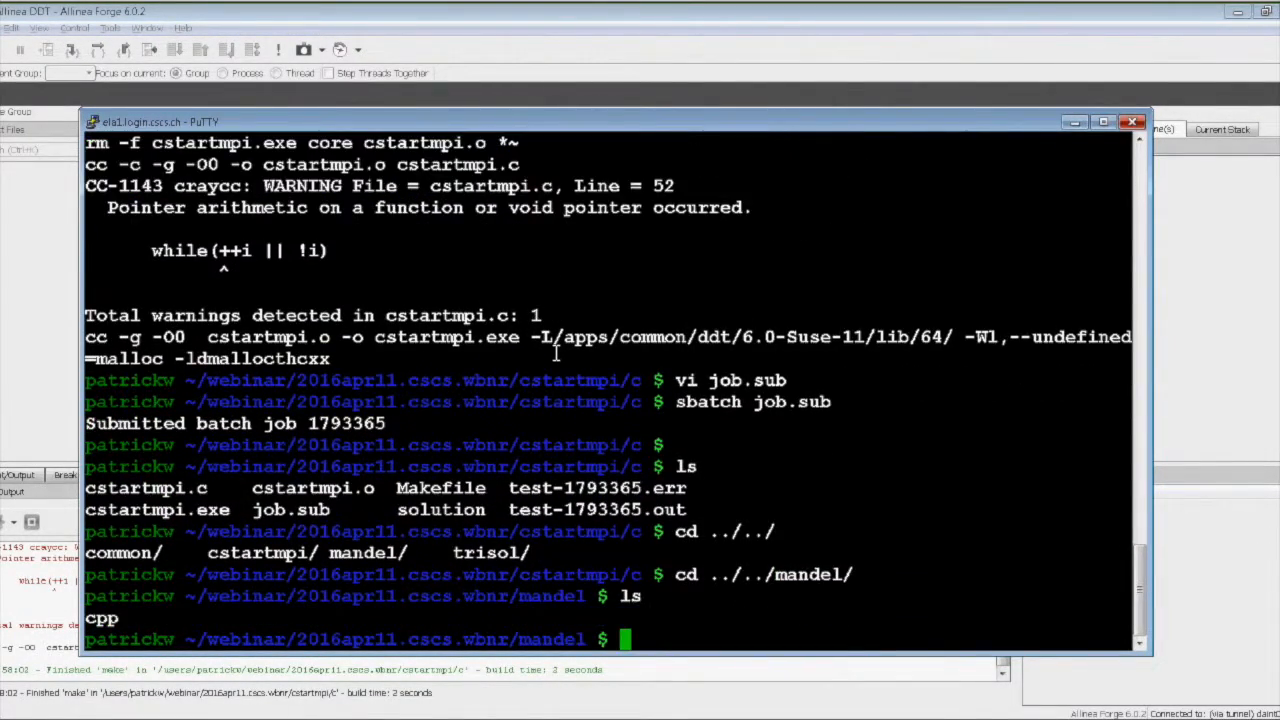
{"action": "type", "text": "cd cpp/"}
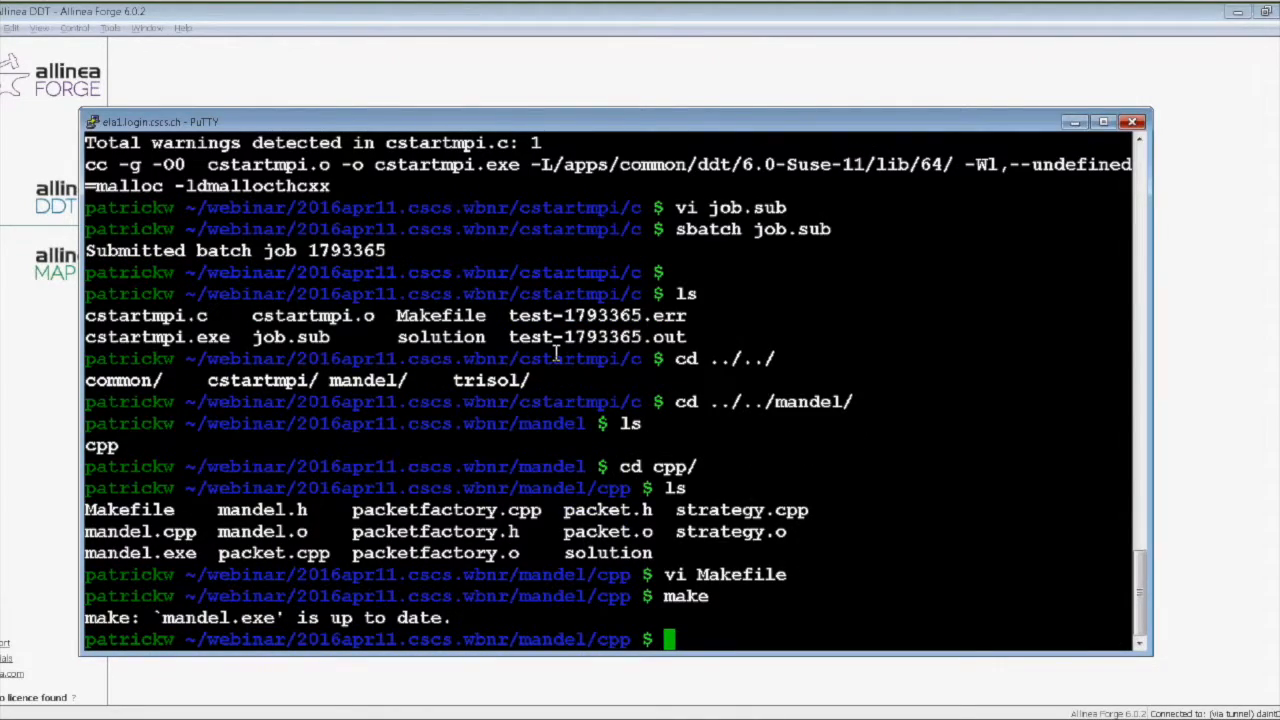
{"action": "type", "text": "make clean ; make"}
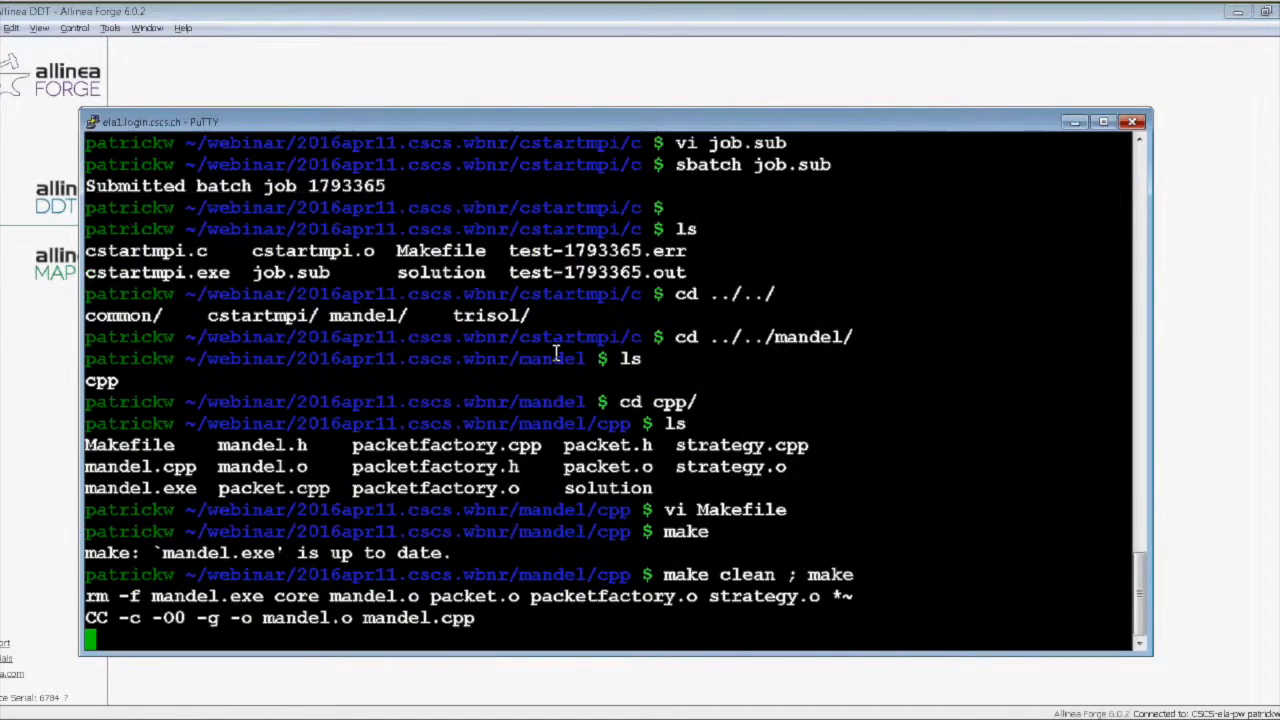
{"action": "scroll", "scroll_direction": "down", "scroll_amount": 3}
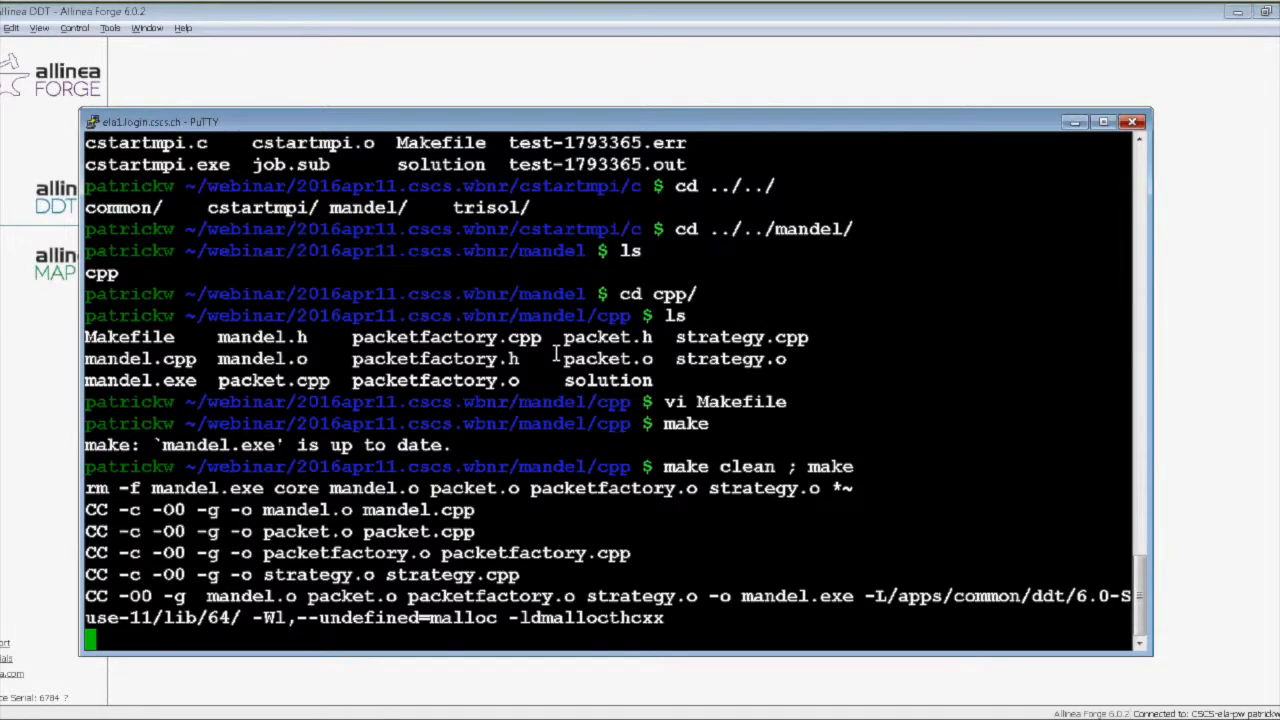
Copy job.sub from cstartmpi/c, edit it in vi, and submit it with sbatch
{"action": "type", "text": "cp ../../cstartmpi/c/"}
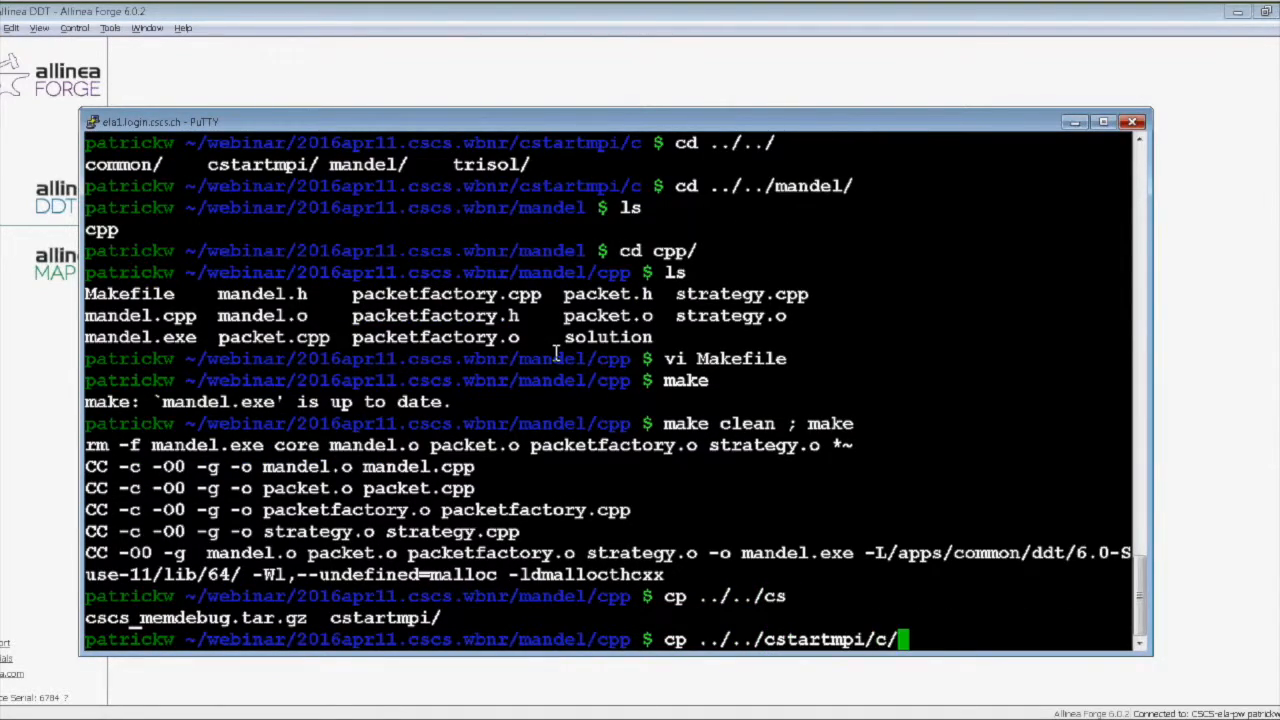
{"action": "type", "text": "job.sub ."}
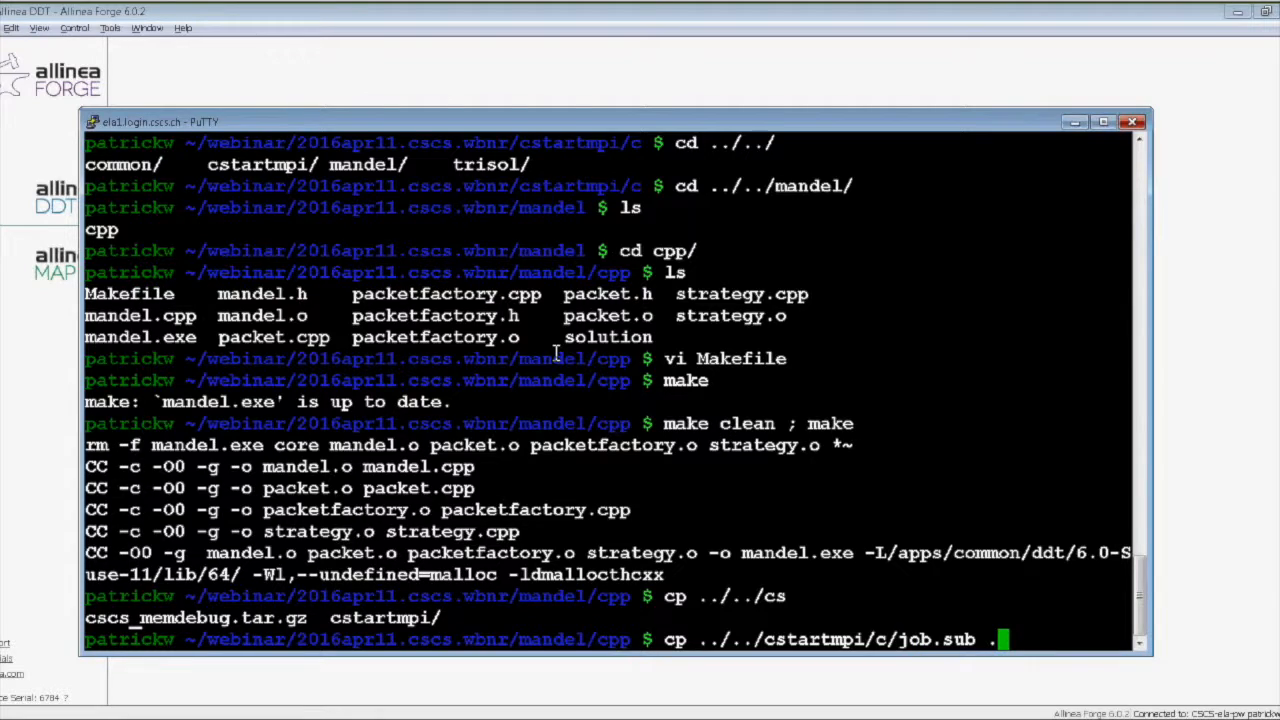
{"action": "key", "text": "Return"}
{"action": "type", "text": "sbatch"}
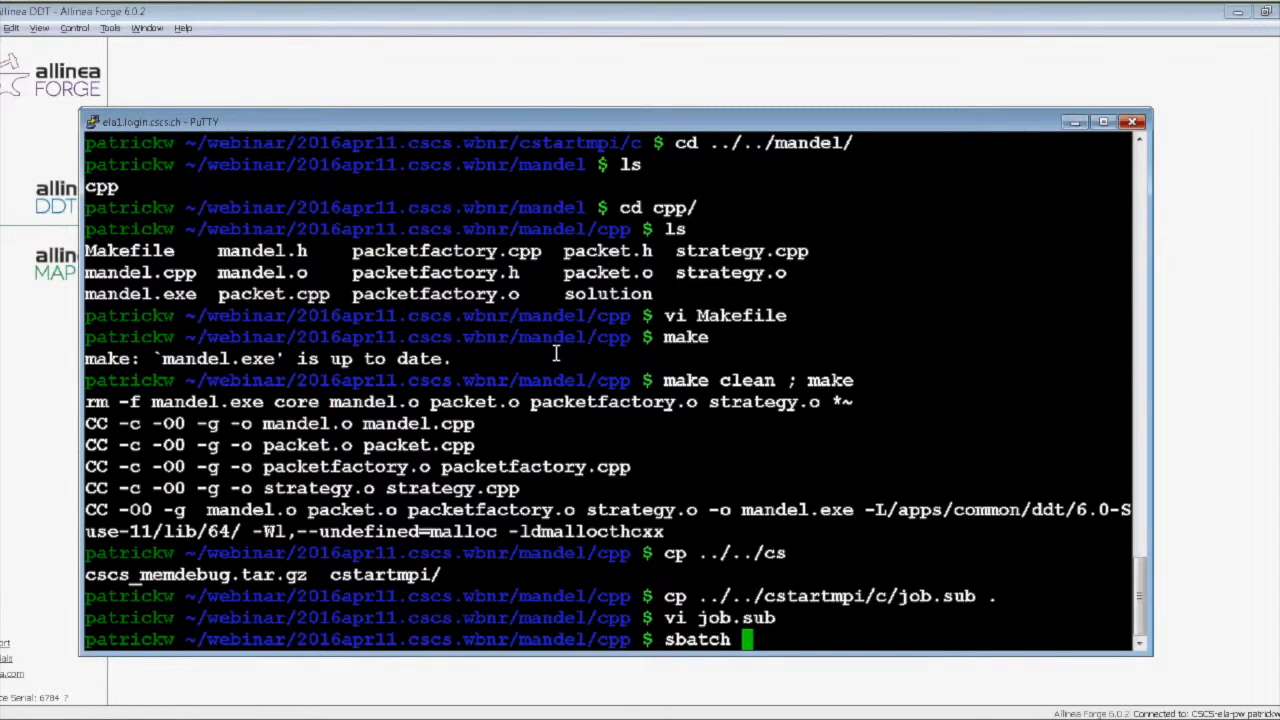
{"action": "type", "text": "job.sub"}
{"action": "type", "text": "l"}
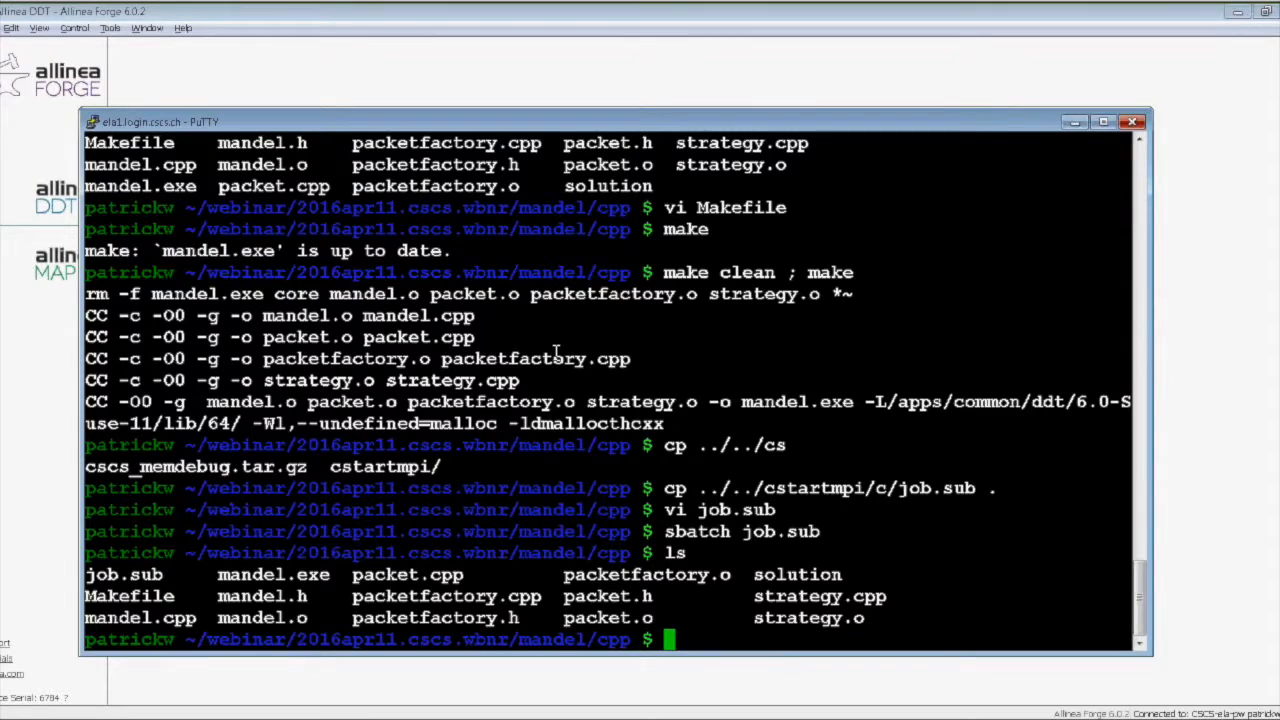
{"action": "type", "text": "sbatch job.sub"}
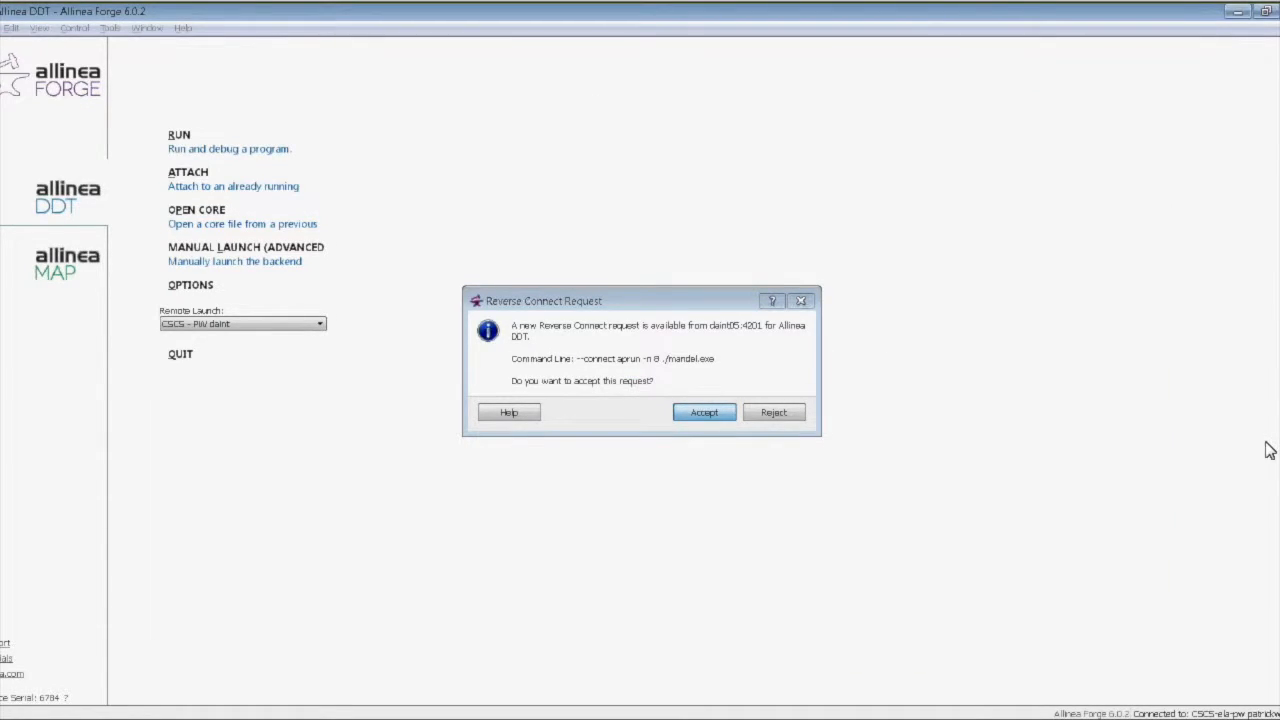
Accept the mandel.exe job's Reverse Connect Request
{"action": "left_click", "coordinate": [704, 412]}
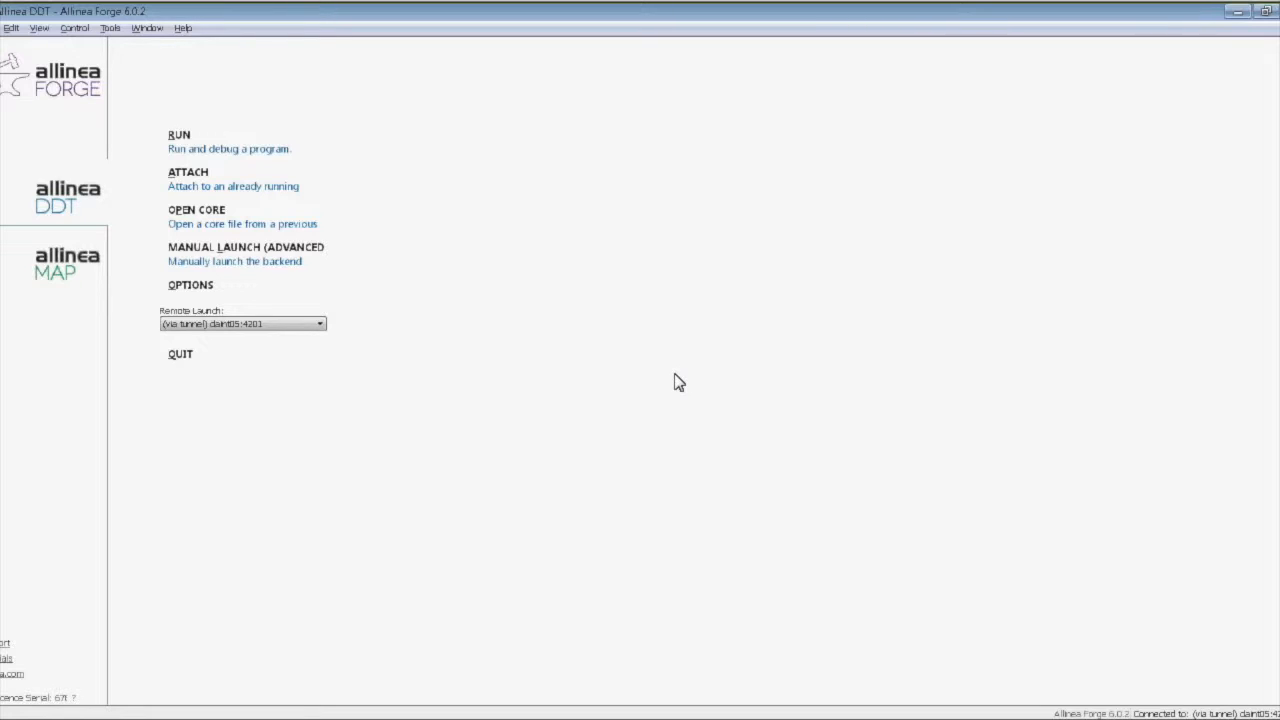
Run the 8-process mandel.exe with Memory Debugging checked, stopping at MPI_Init
{"action": "left_click", "coordinate": [179, 141]}
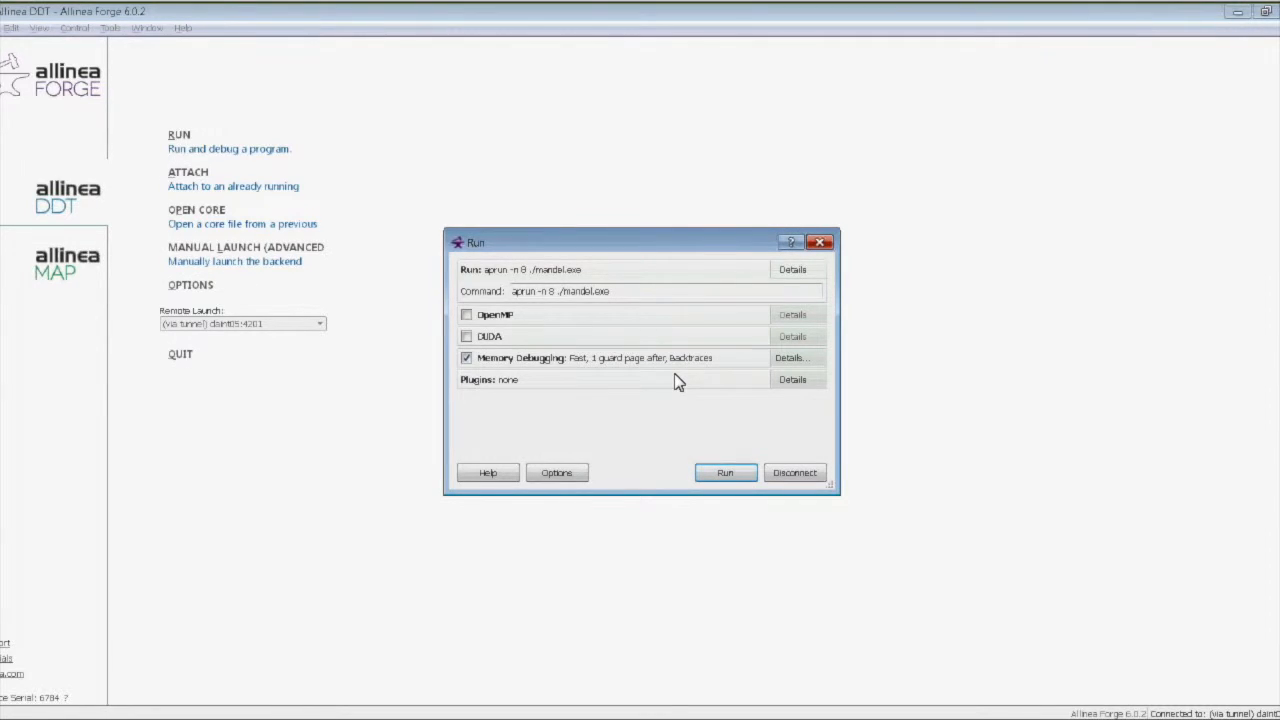
{"action": "left_click", "coordinate": [725, 472]}
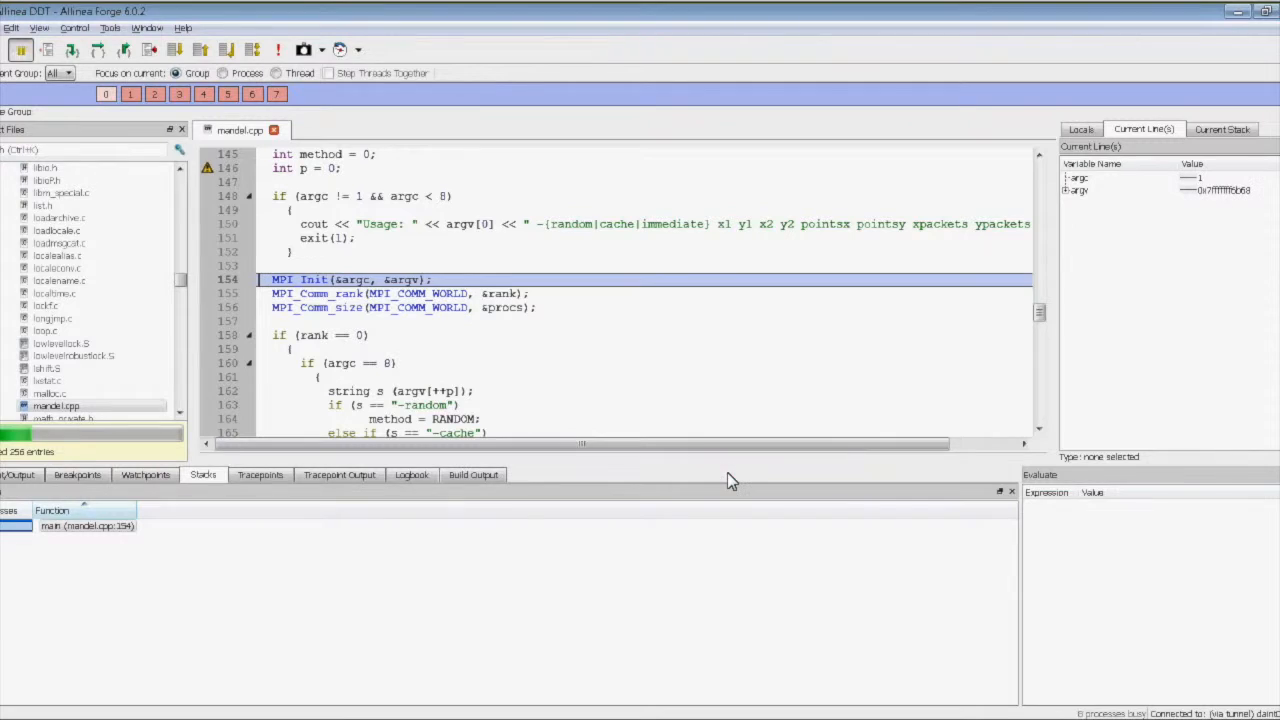
Add a breakpoint at line 100 of mandel.cpp in strategy2
{"action": "left_click", "coordinate": [11, 405]}
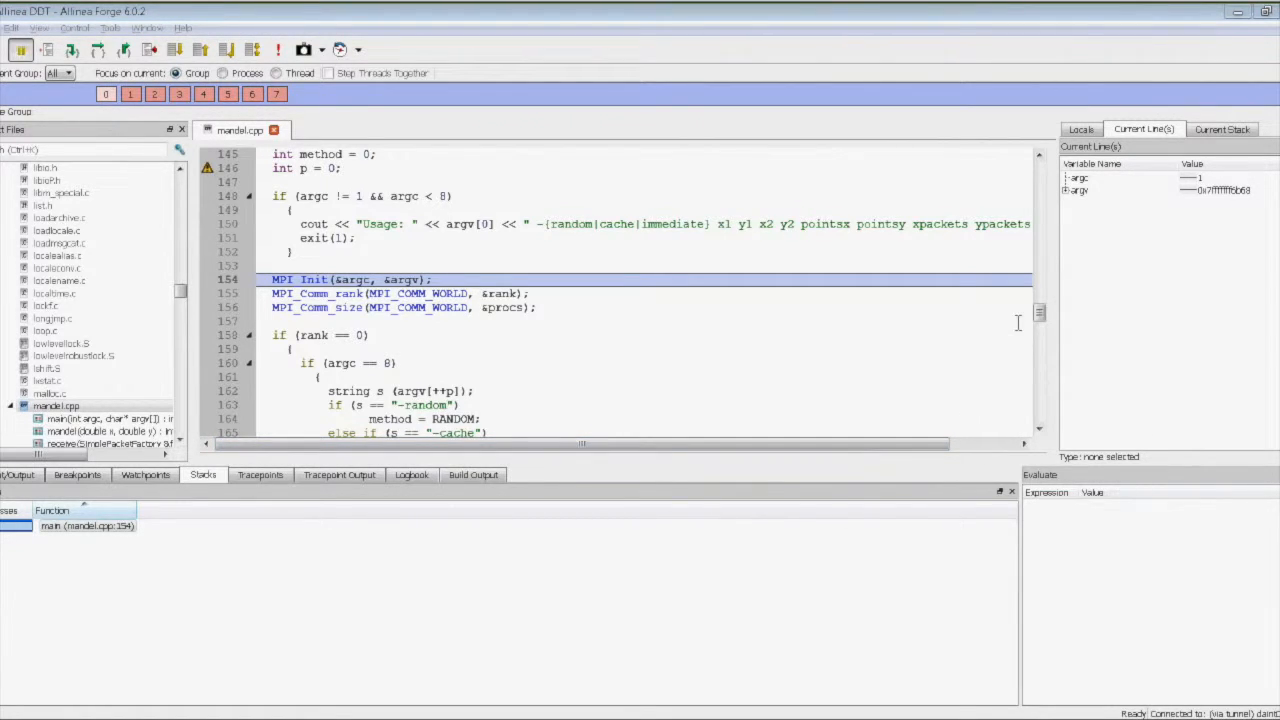
{"action": "scroll", "scroll_direction": "down", "scroll_amount": 3}
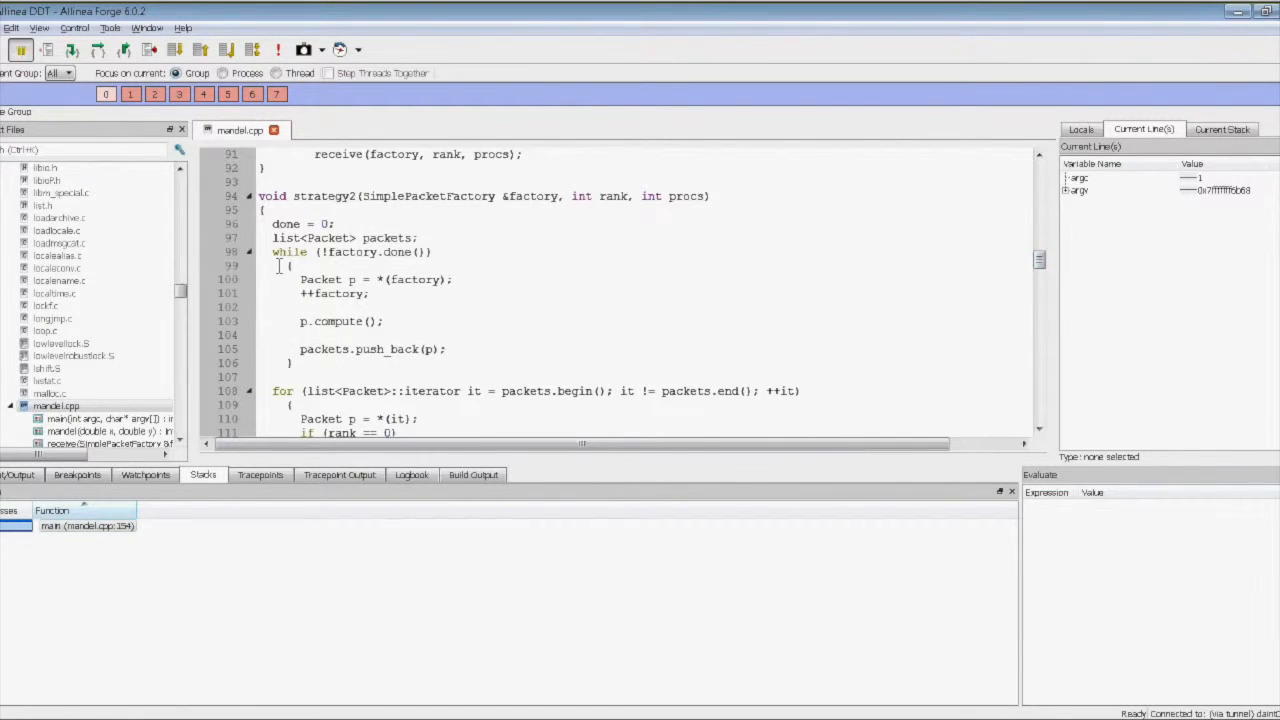
{"action": "left_click", "coordinate": [208, 279]}
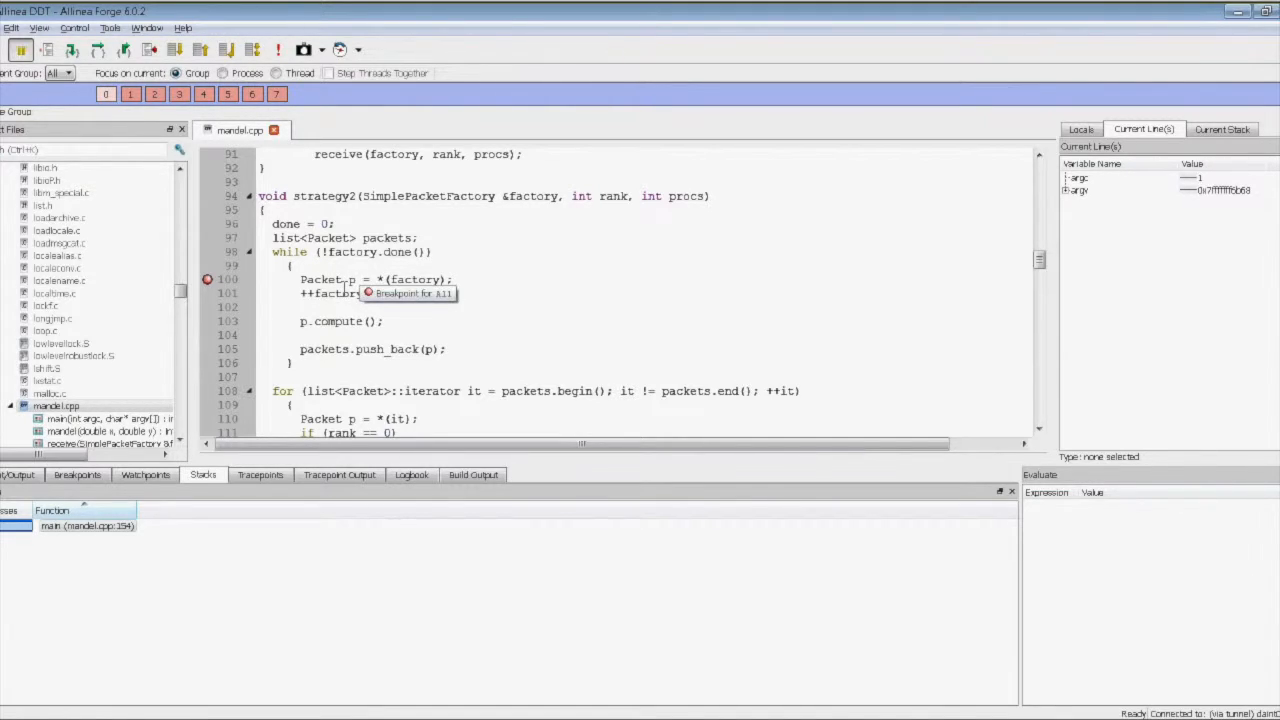
{"action": "mouse_move", "coordinate": [42, 138]}
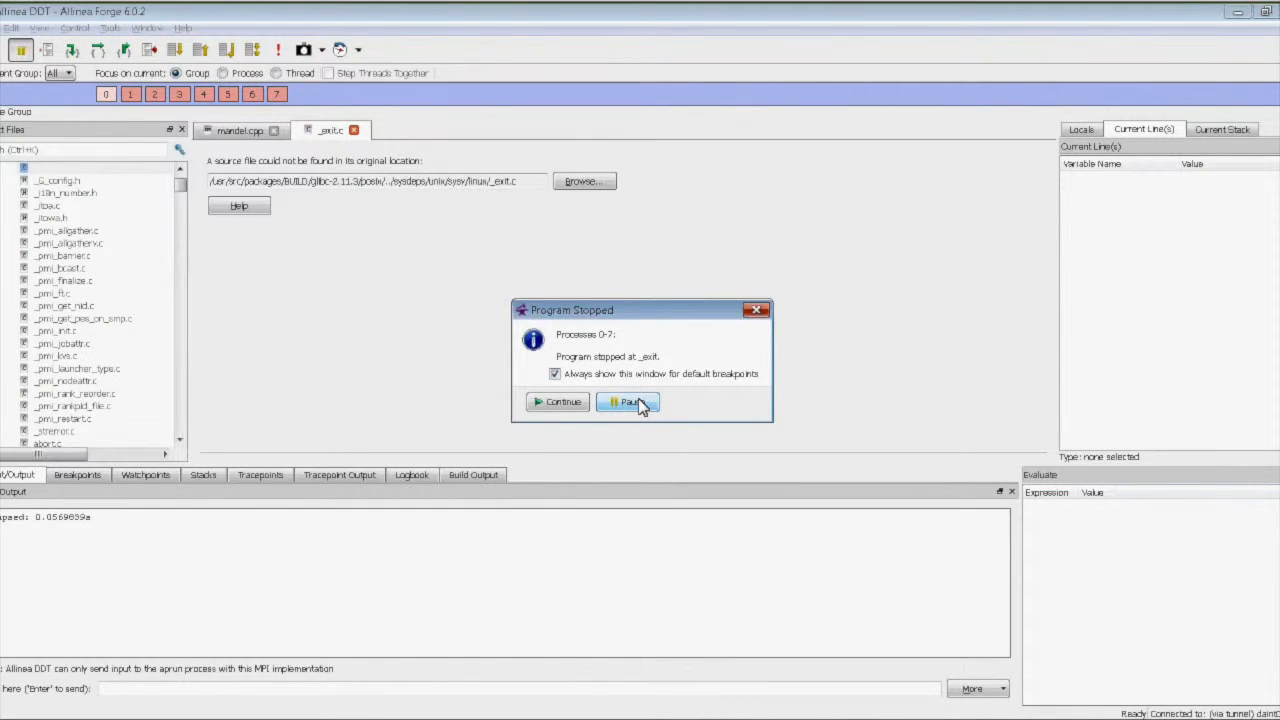
Pause the processes stopped at _exit and add a breakpoint at strategy1 line 61
{"action": "left_click", "coordinate": [627, 401]}
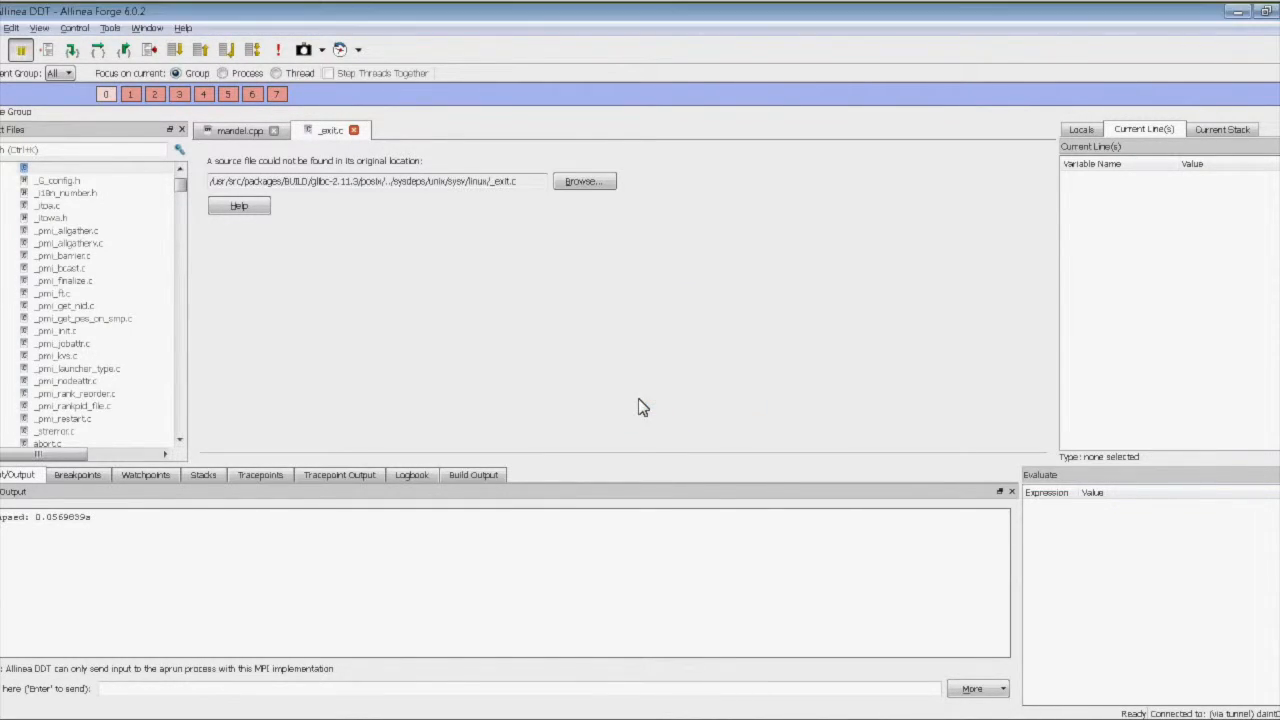
{"action": "left_click", "coordinate": [239, 130]}
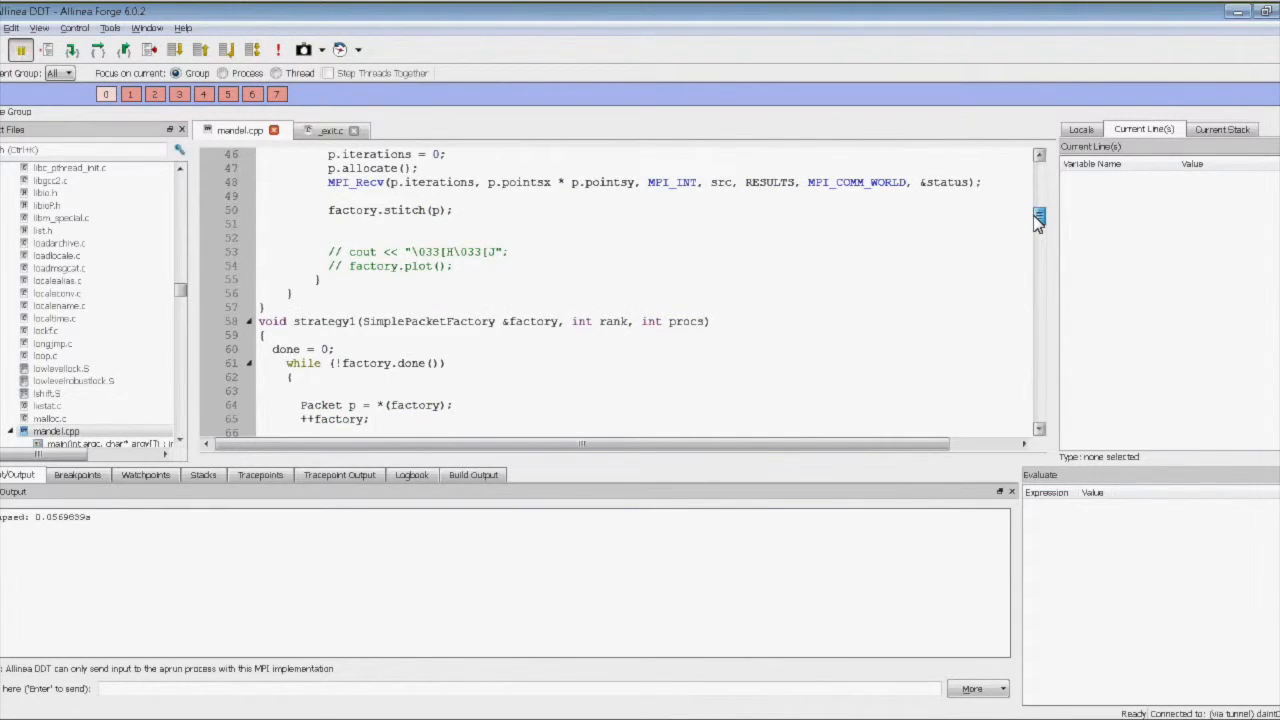
{"action": "left_click", "coordinate": [207, 362]}
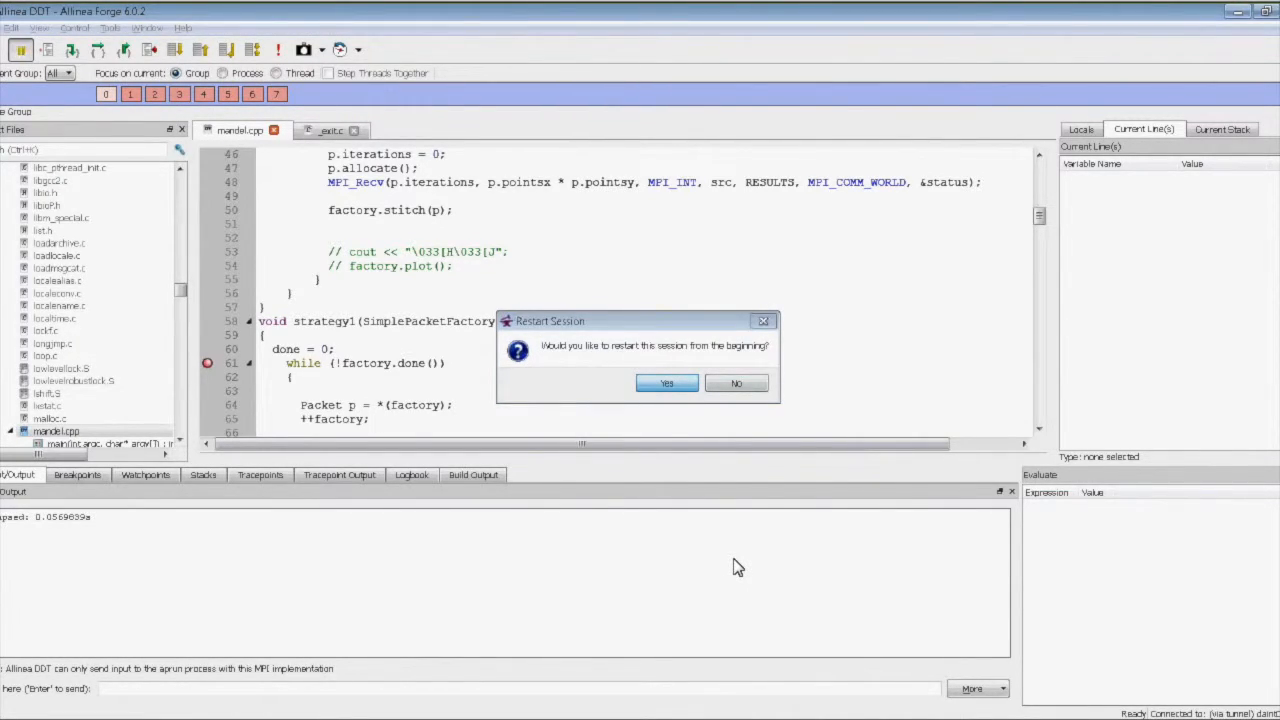
Confirm the session restart and let the old run shut down
{"action": "left_click", "coordinate": [736, 383]}
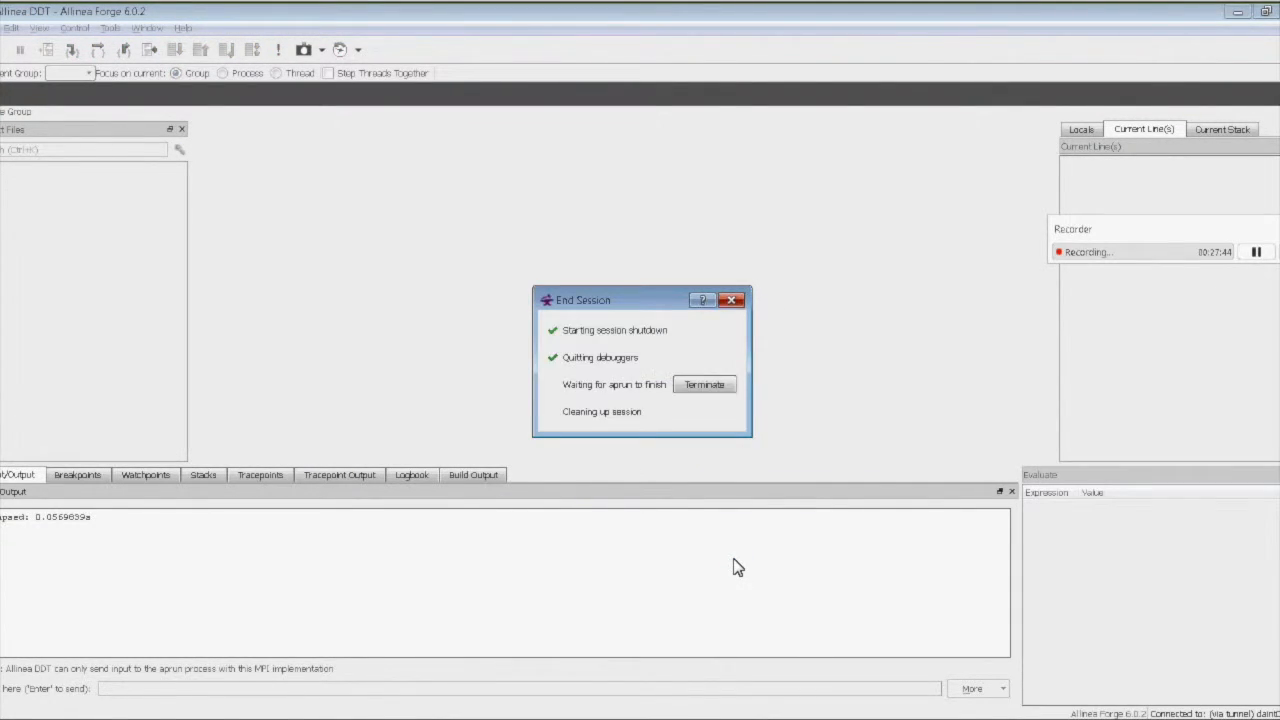
{"action": "left_click", "coordinate": [704, 384]}
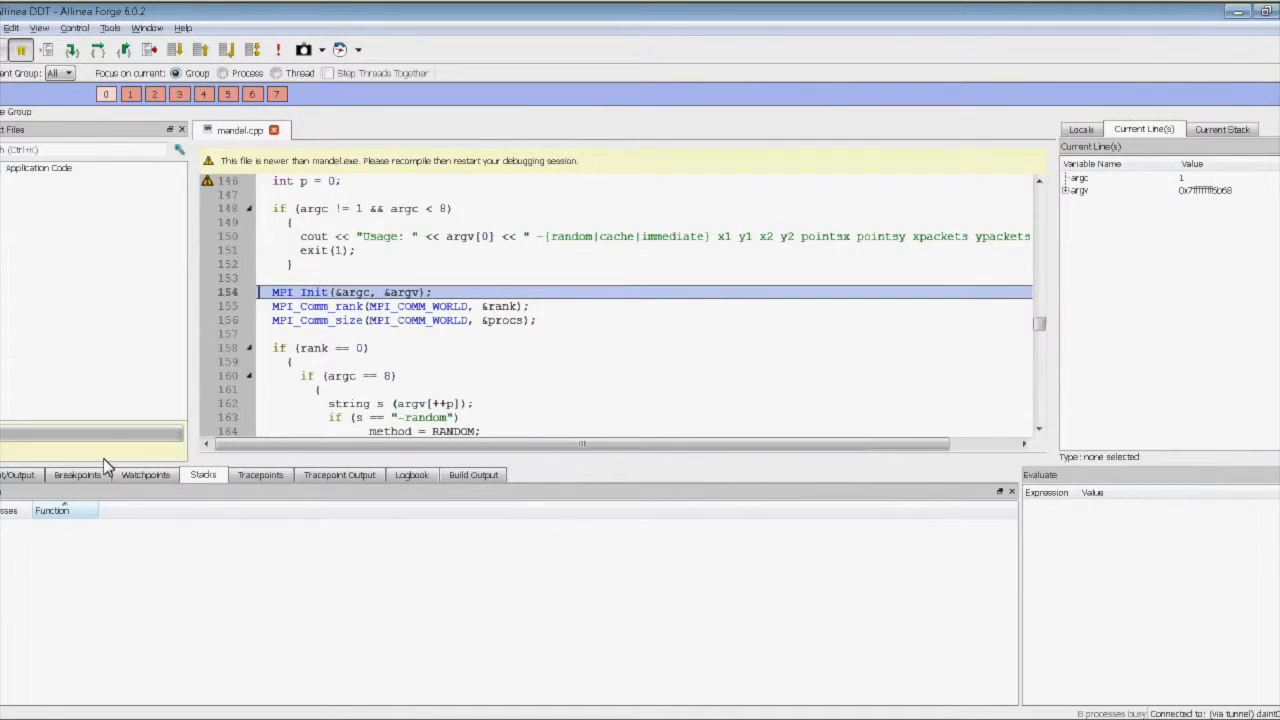
Show the breakpoint list, then open Tools > Current Memory Usage for all processes
{"action": "left_click", "coordinate": [77, 474]}
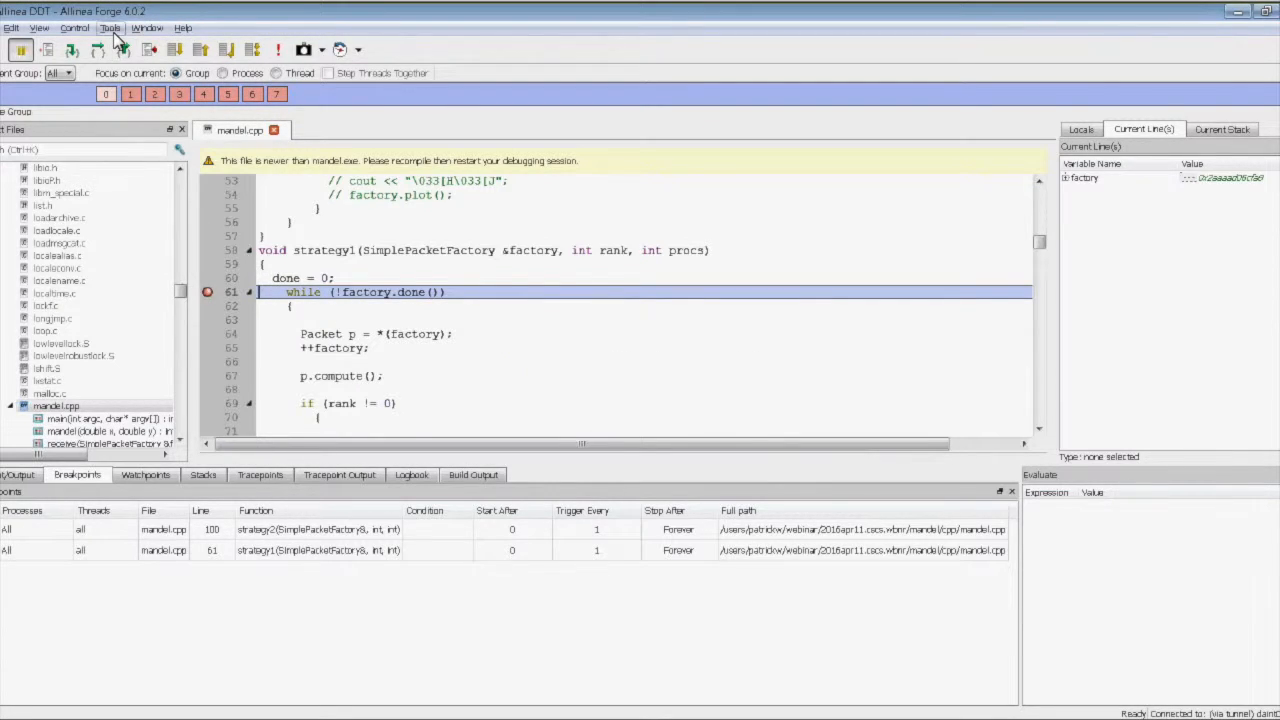
{"action": "left_click", "coordinate": [110, 27]}
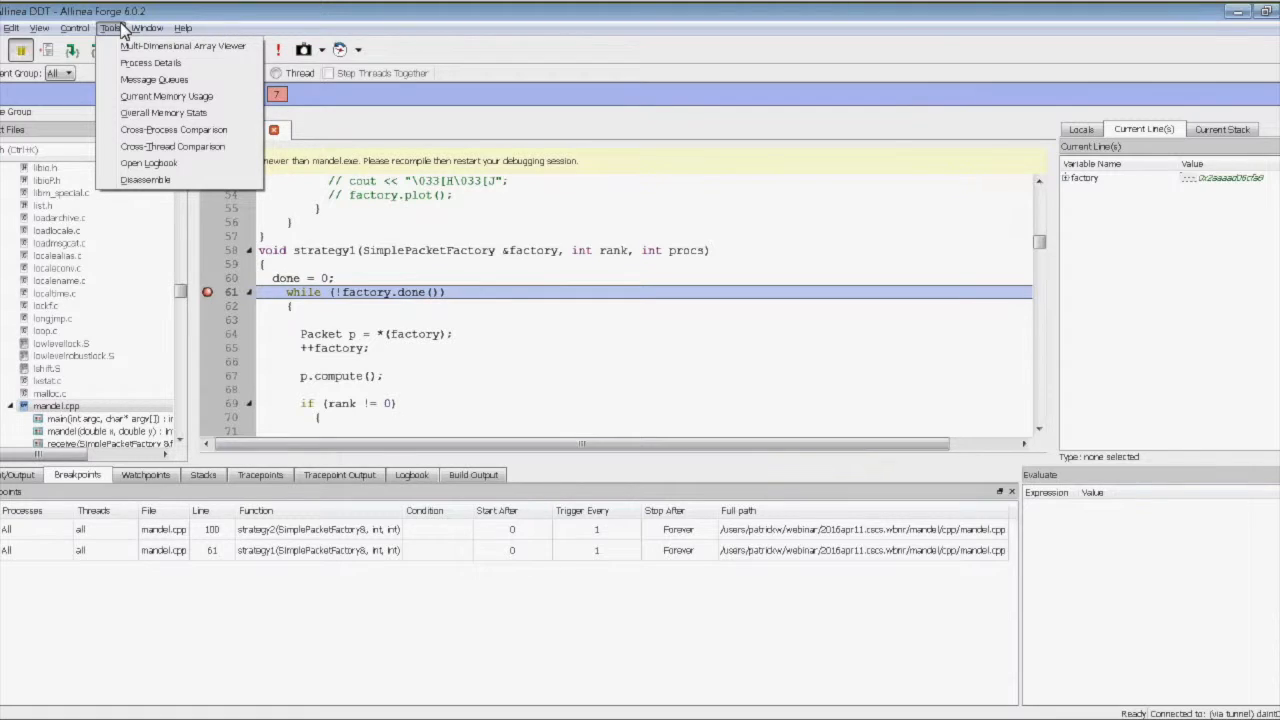
{"action": "mouse_move", "coordinate": [180, 96]}
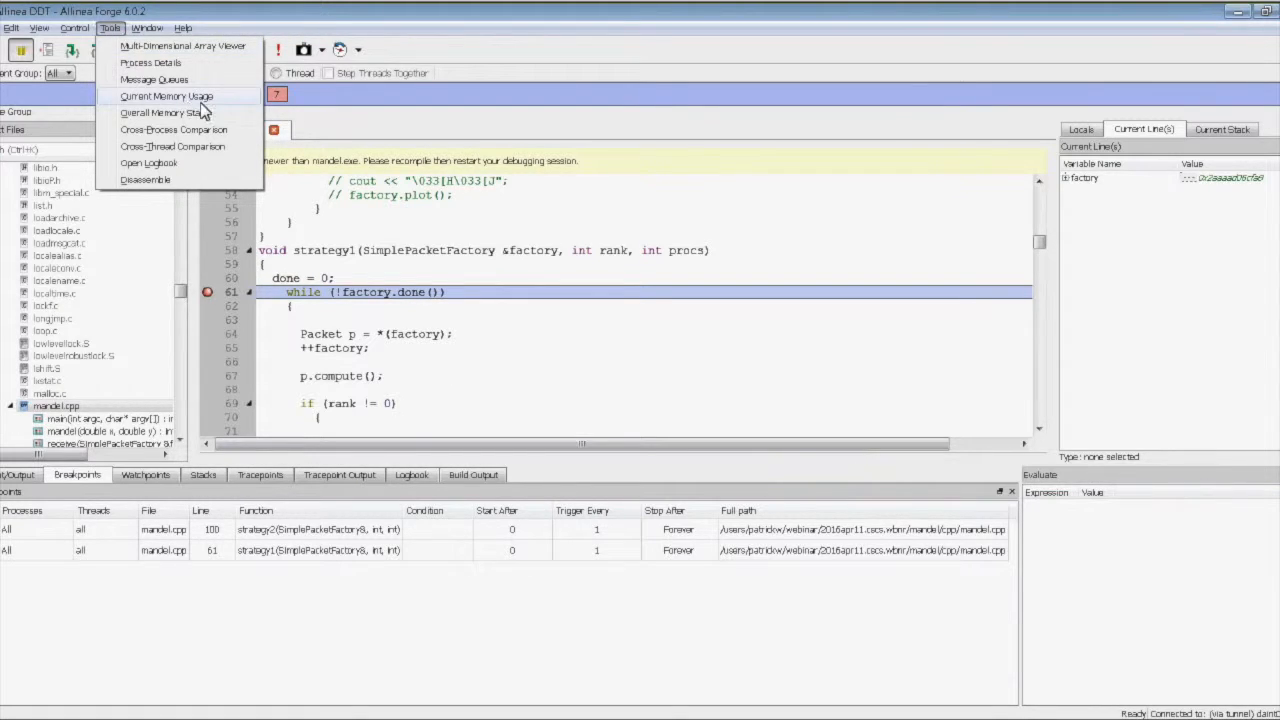
{"action": "mouse_move", "coordinate": [228, 107]}
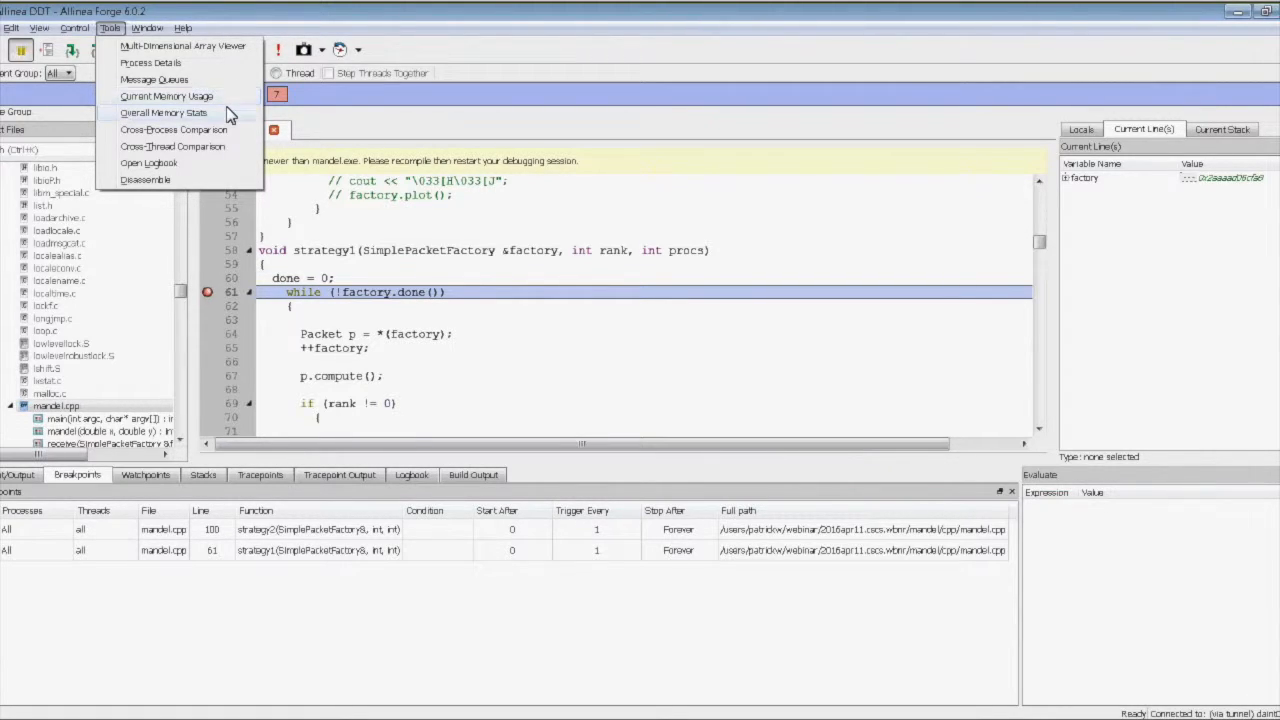
{"action": "mouse_move", "coordinate": [167, 96]}
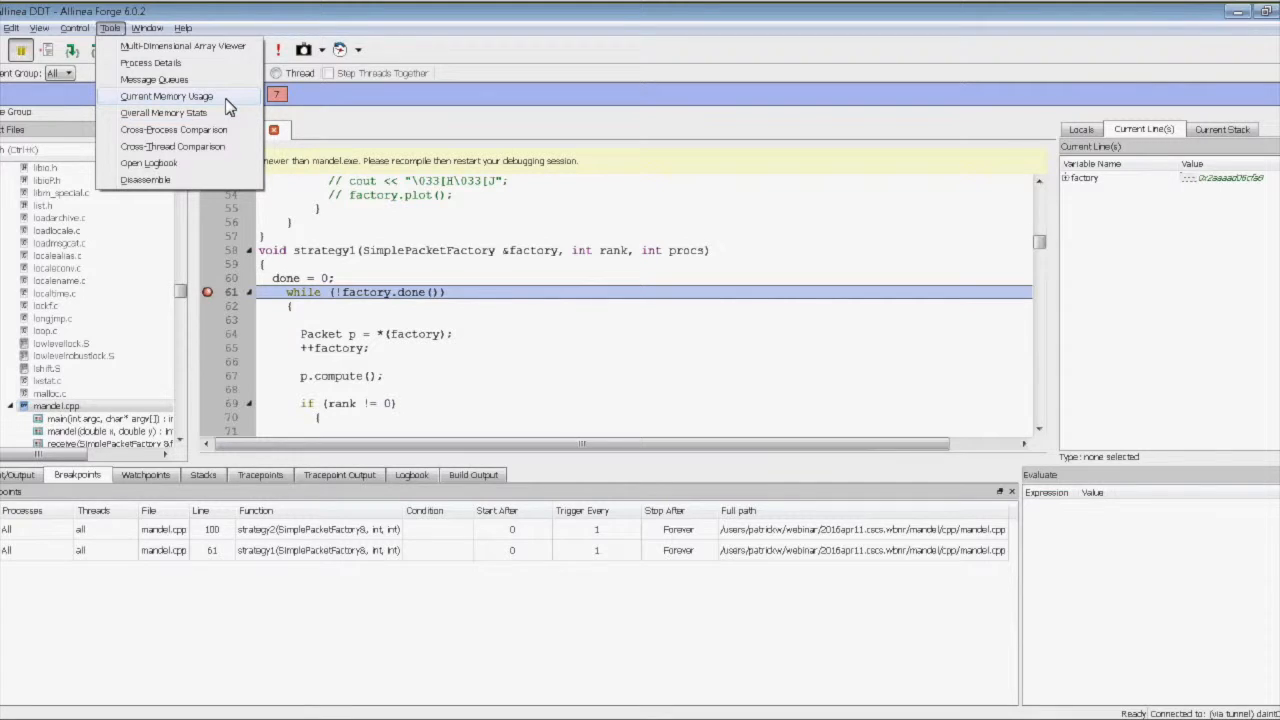
{"action": "left_click", "coordinate": [166, 95]}
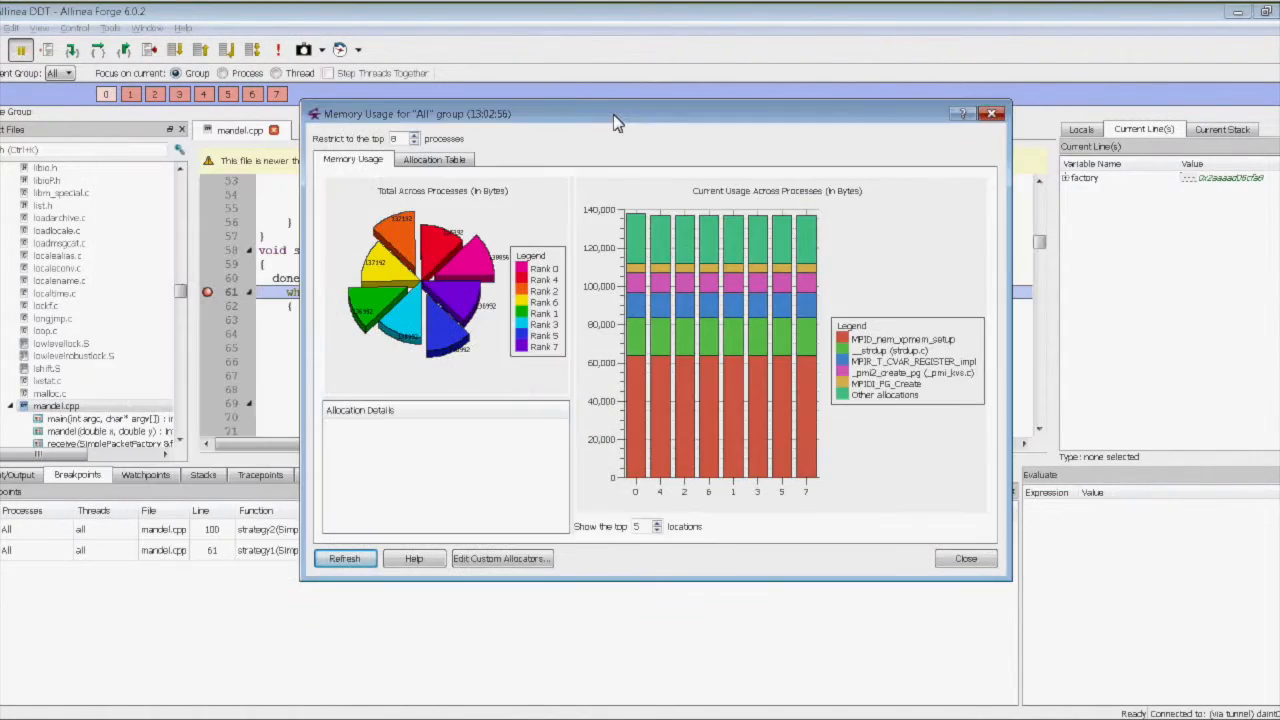
{"action": "mouse_move", "coordinate": [789, 366]}
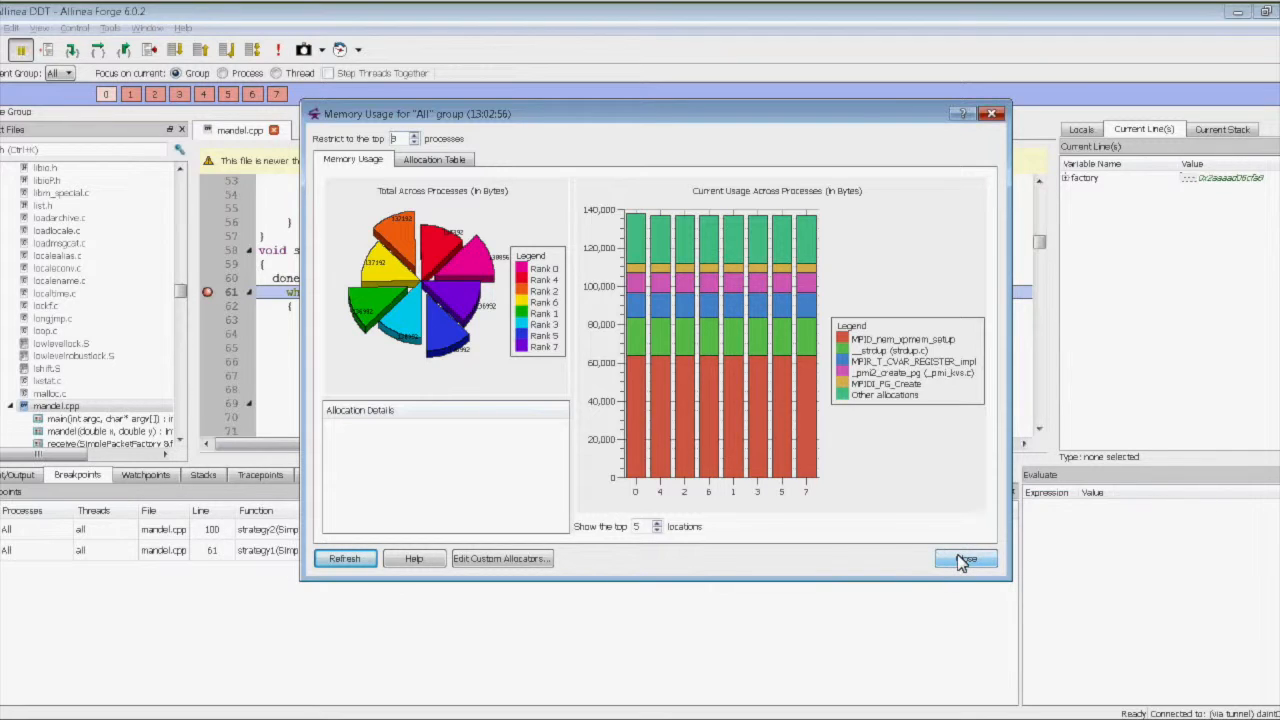
Close the Memory Usage charts after checking per-rank usage is roughly equal
{"action": "left_click", "coordinate": [965, 558]}
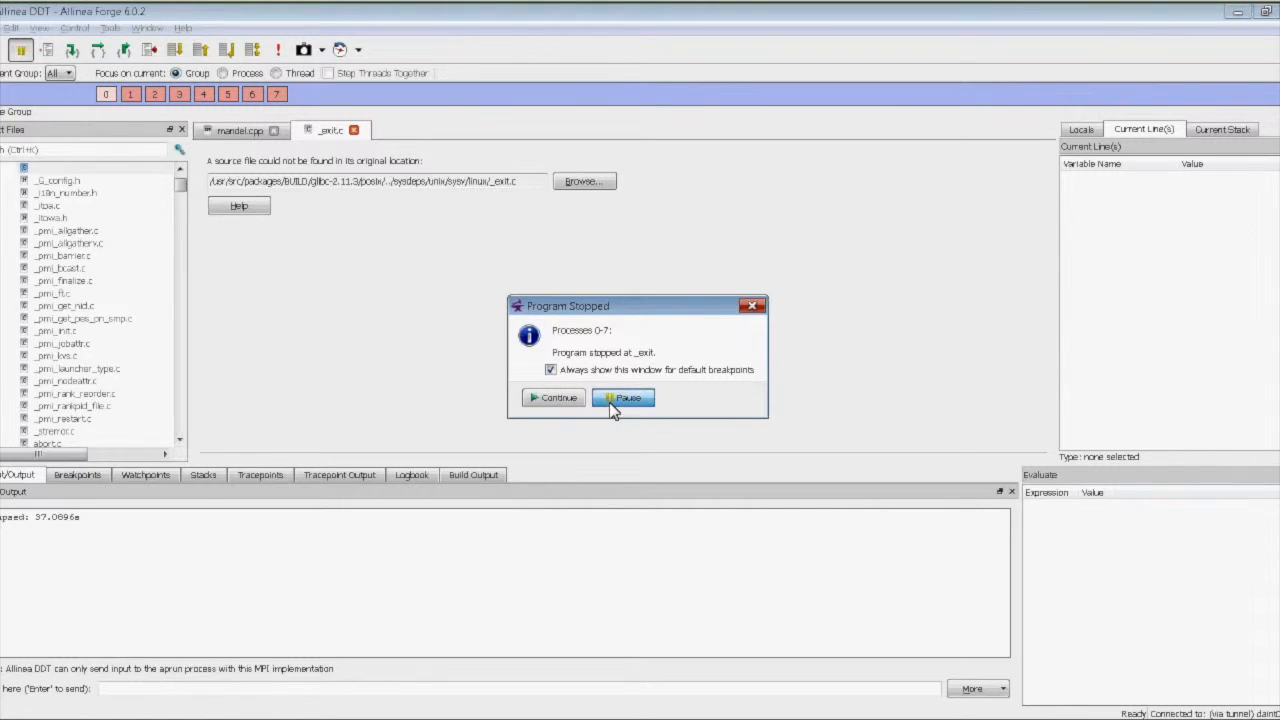
Pause at the _exit notice, choose File > Restart Session, confirm Yes, and terminate the old run
{"action": "left_click", "coordinate": [623, 397]}
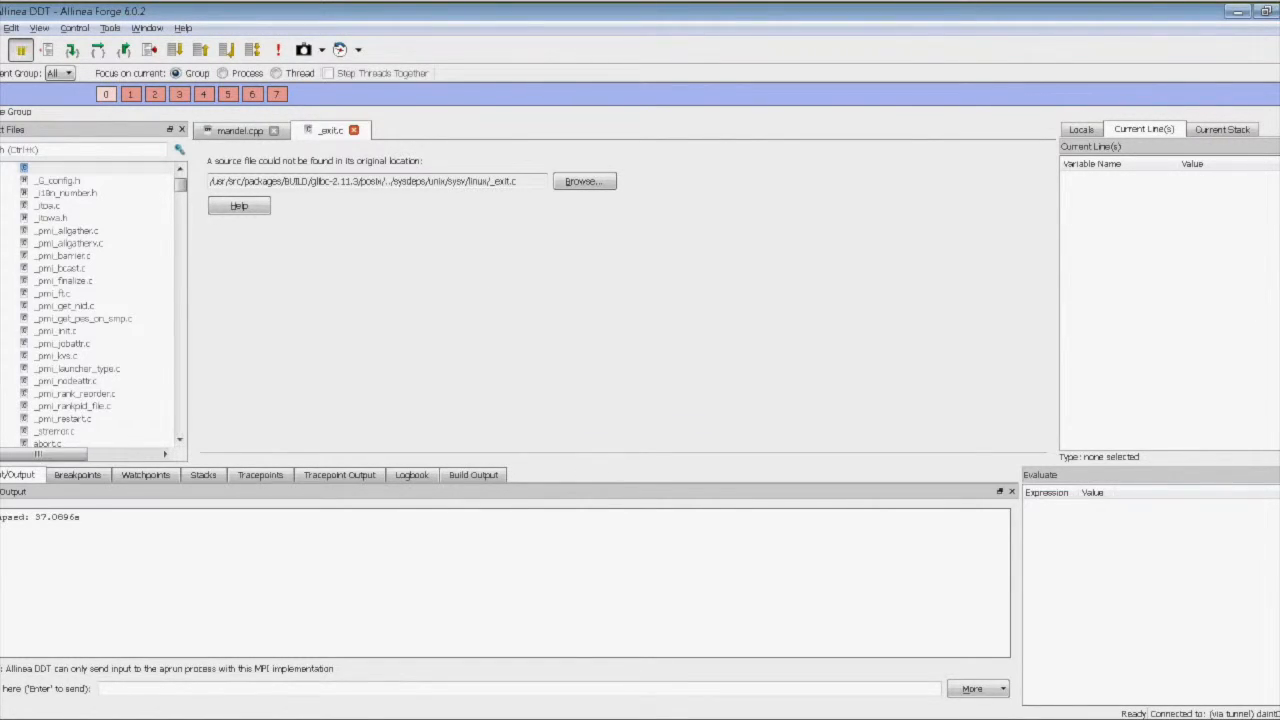
{"action": "left_click", "coordinate": [11, 27]}
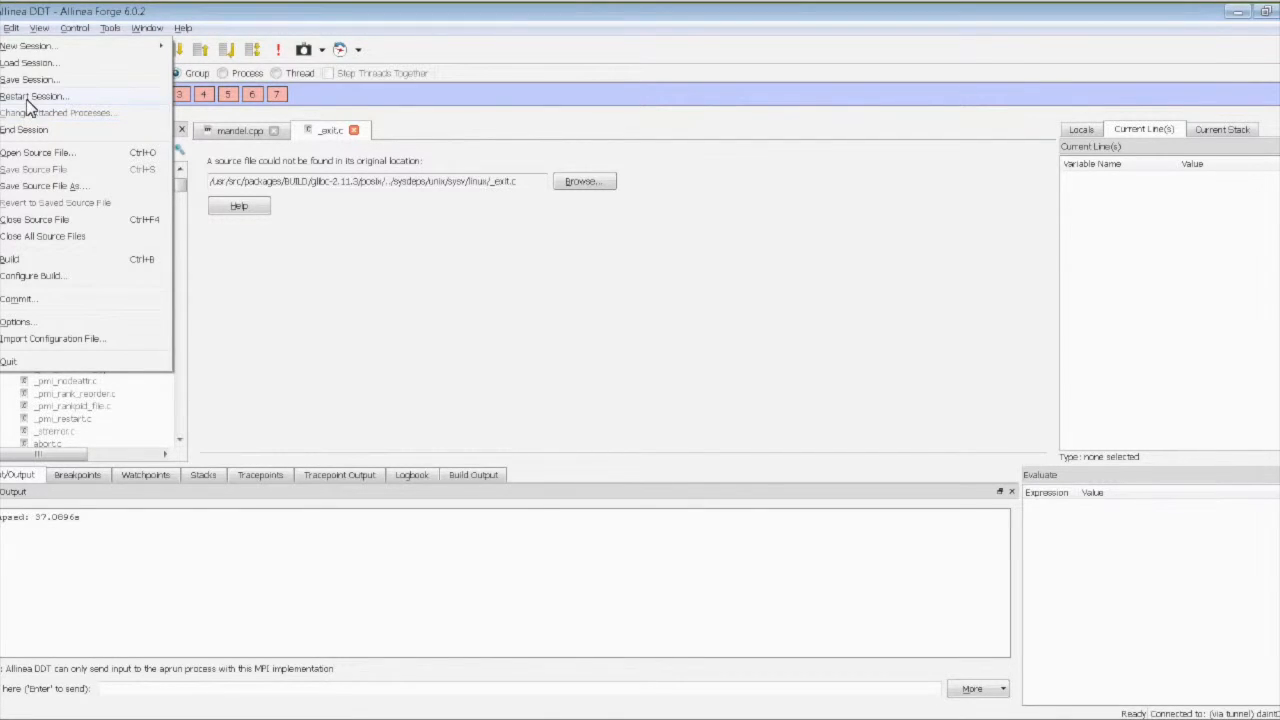
{"action": "left_click", "coordinate": [33, 96]}
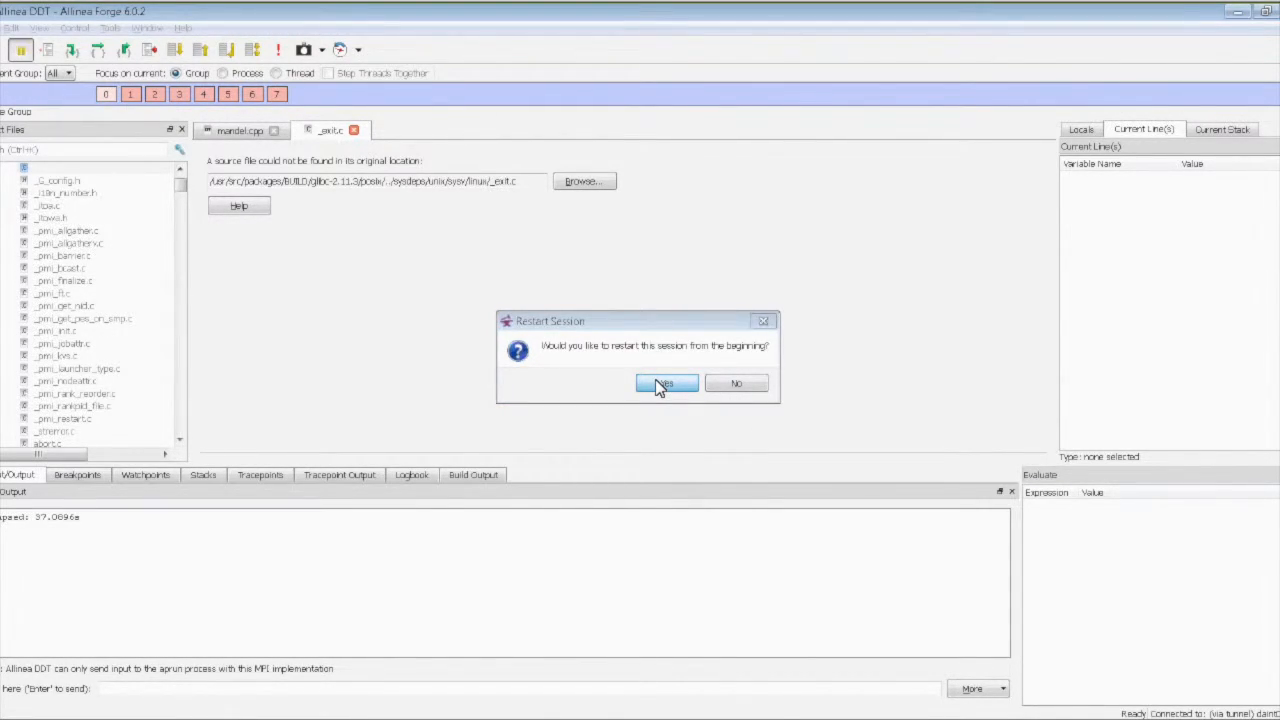
{"action": "left_click", "coordinate": [666, 383]}
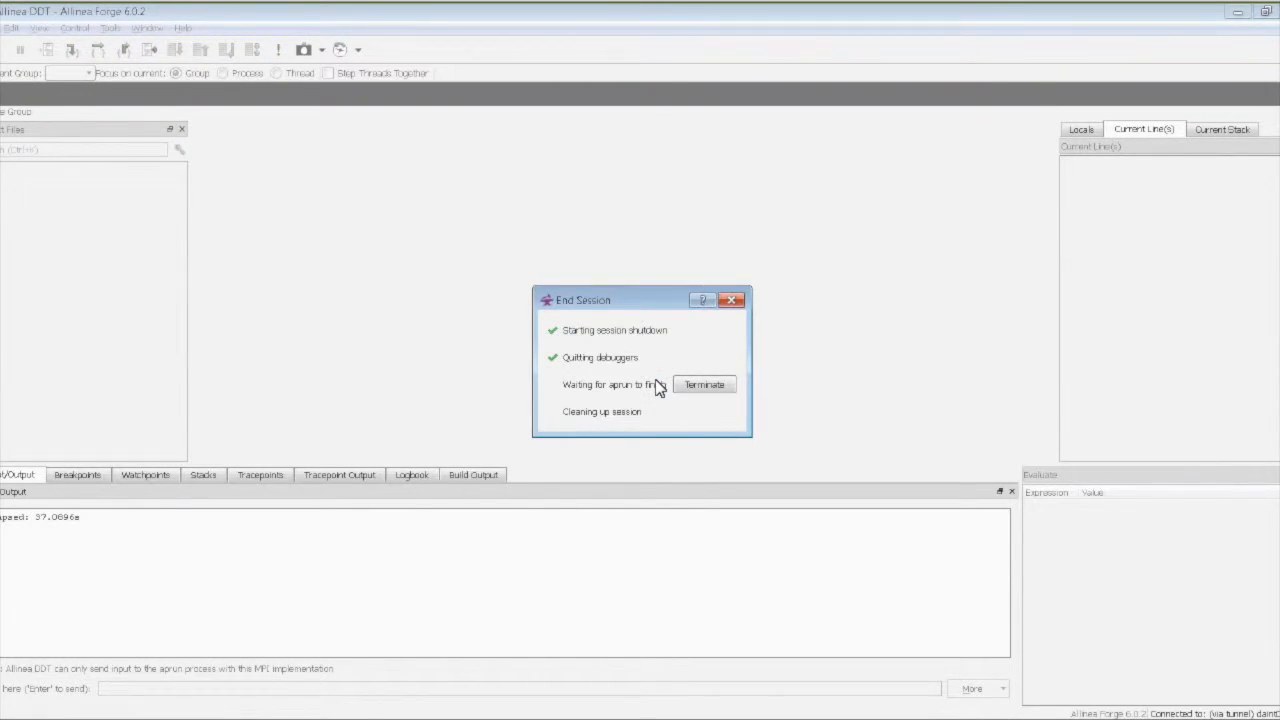
{"action": "left_click", "coordinate": [704, 384]}
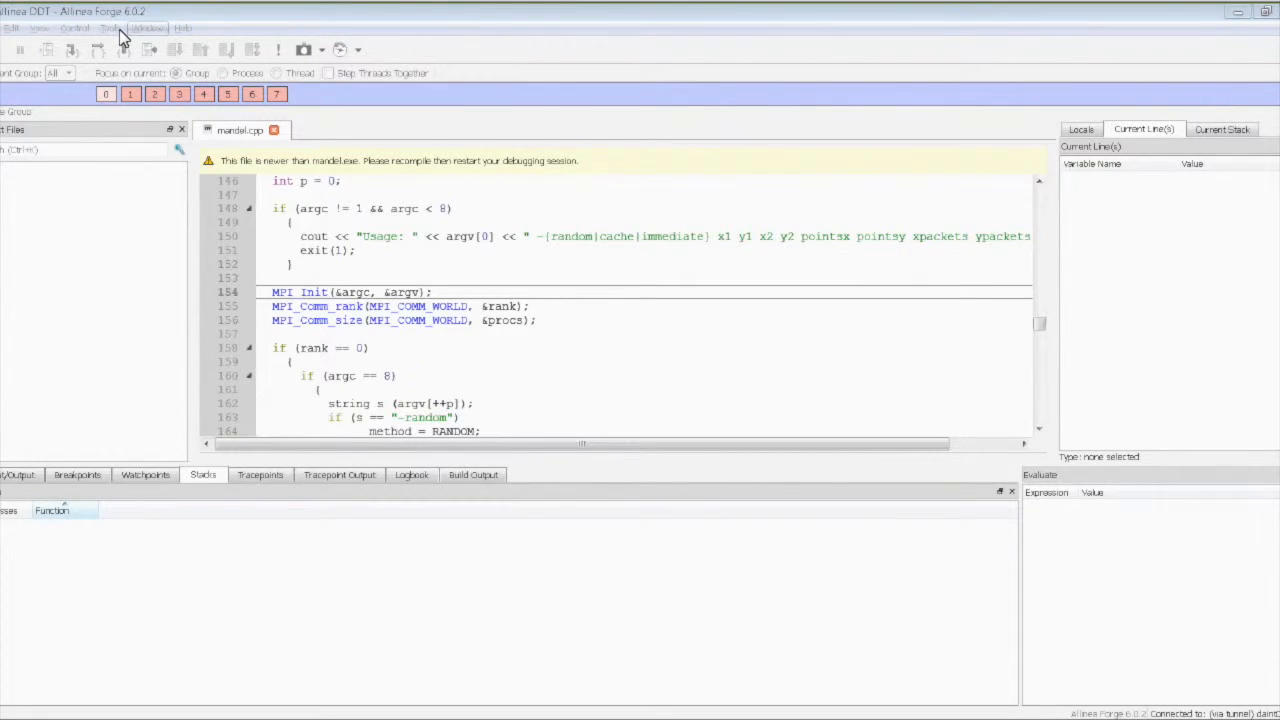
Run all 8 processes to the line 64 breakpoint and continue past it three times
{"action": "left_click", "coordinate": [110, 27]}
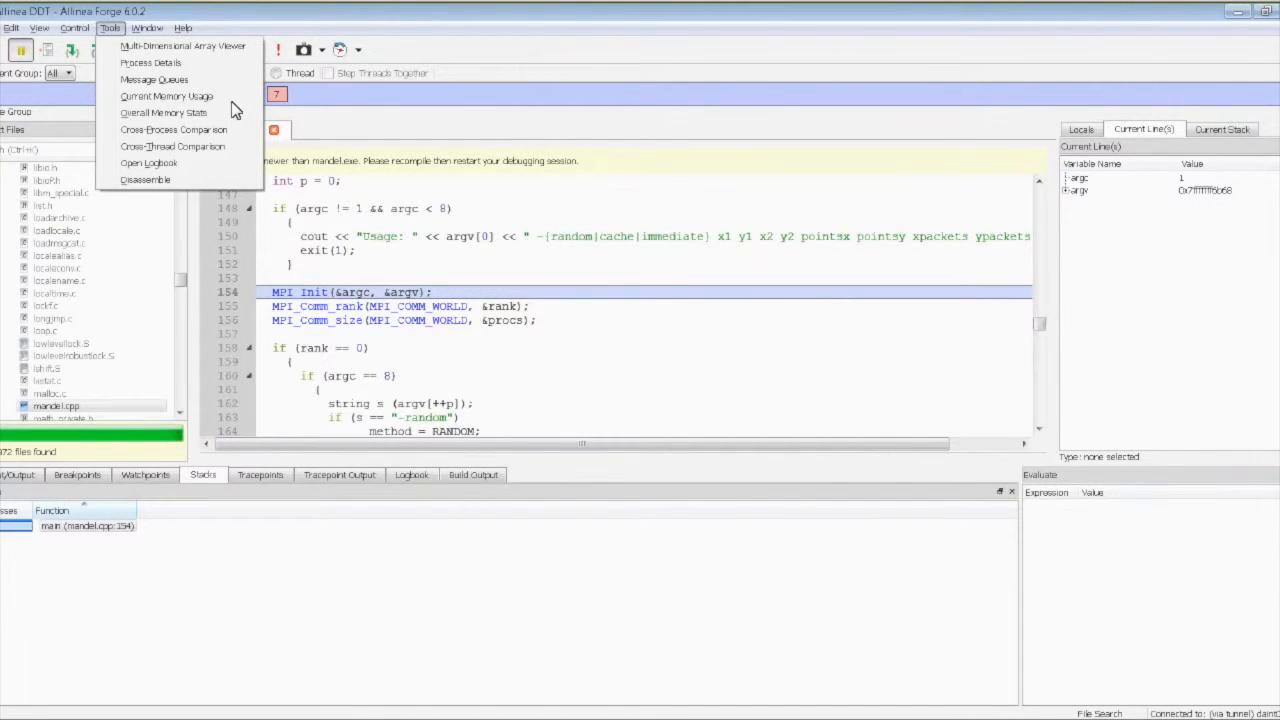
{"action": "mouse_move", "coordinate": [227, 107]}
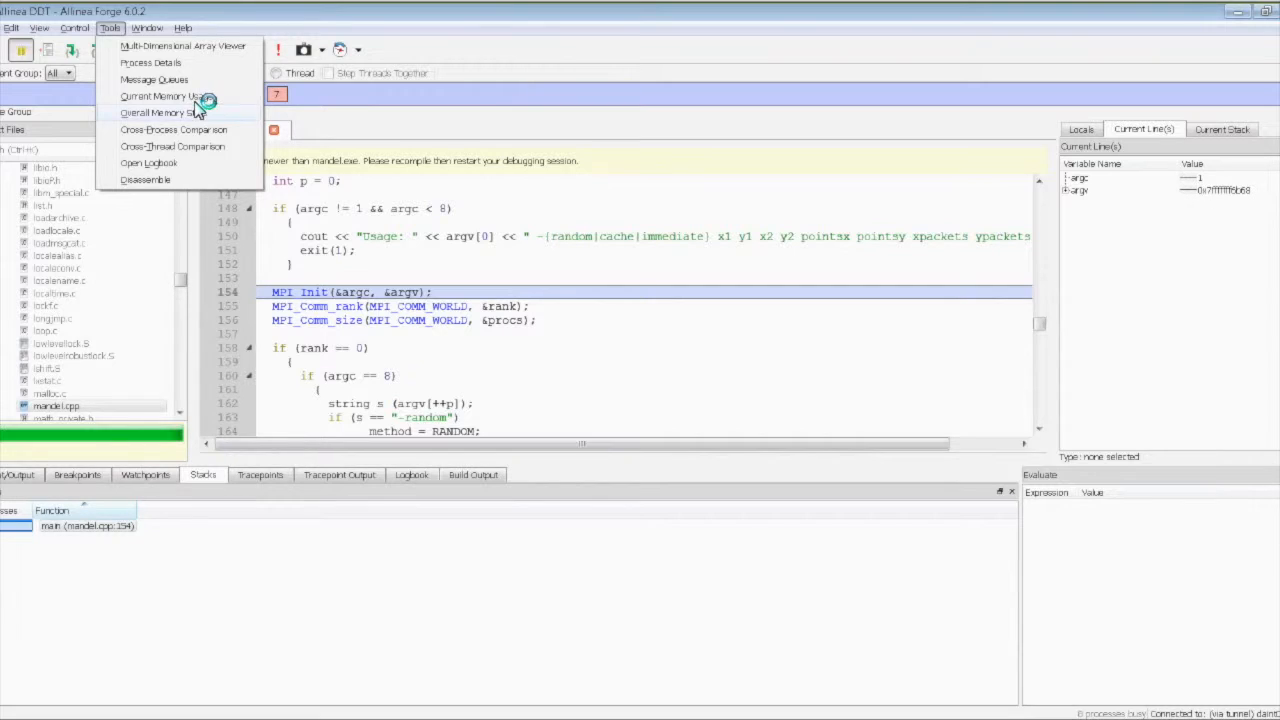
{"action": "left_click", "coordinate": [11, 405]}
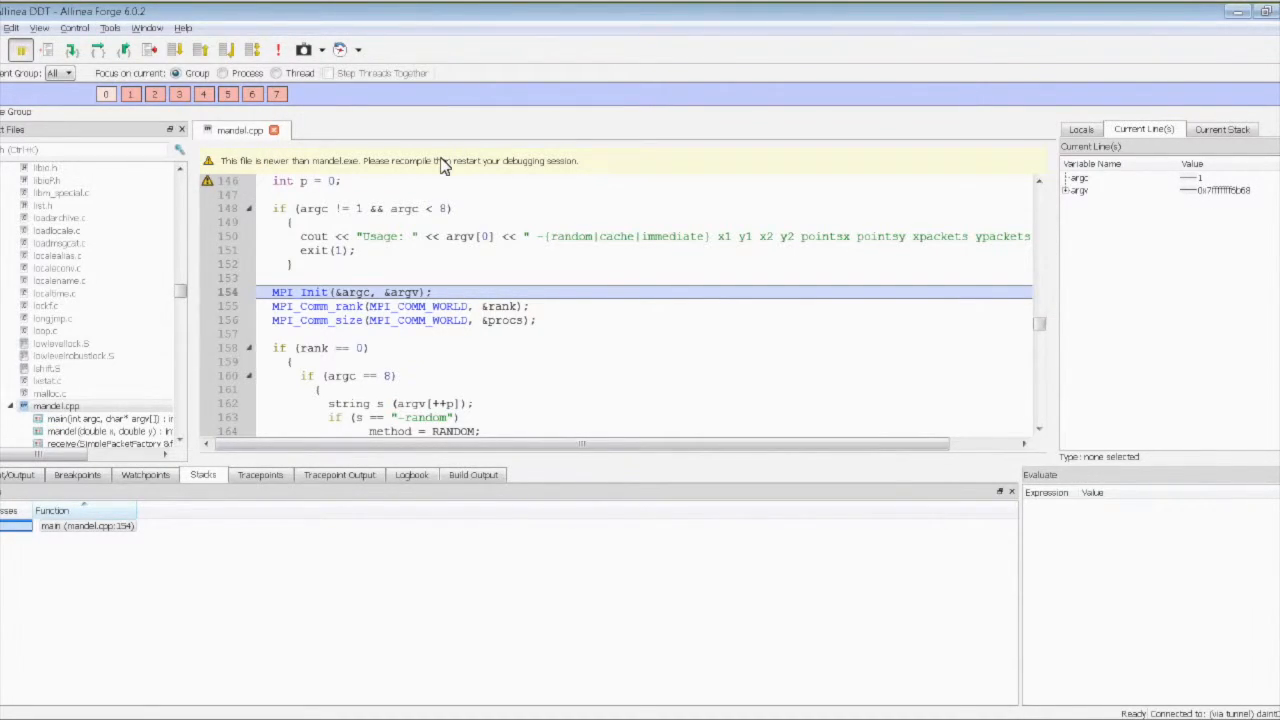
{"action": "left_click", "coordinate": [77, 474]}
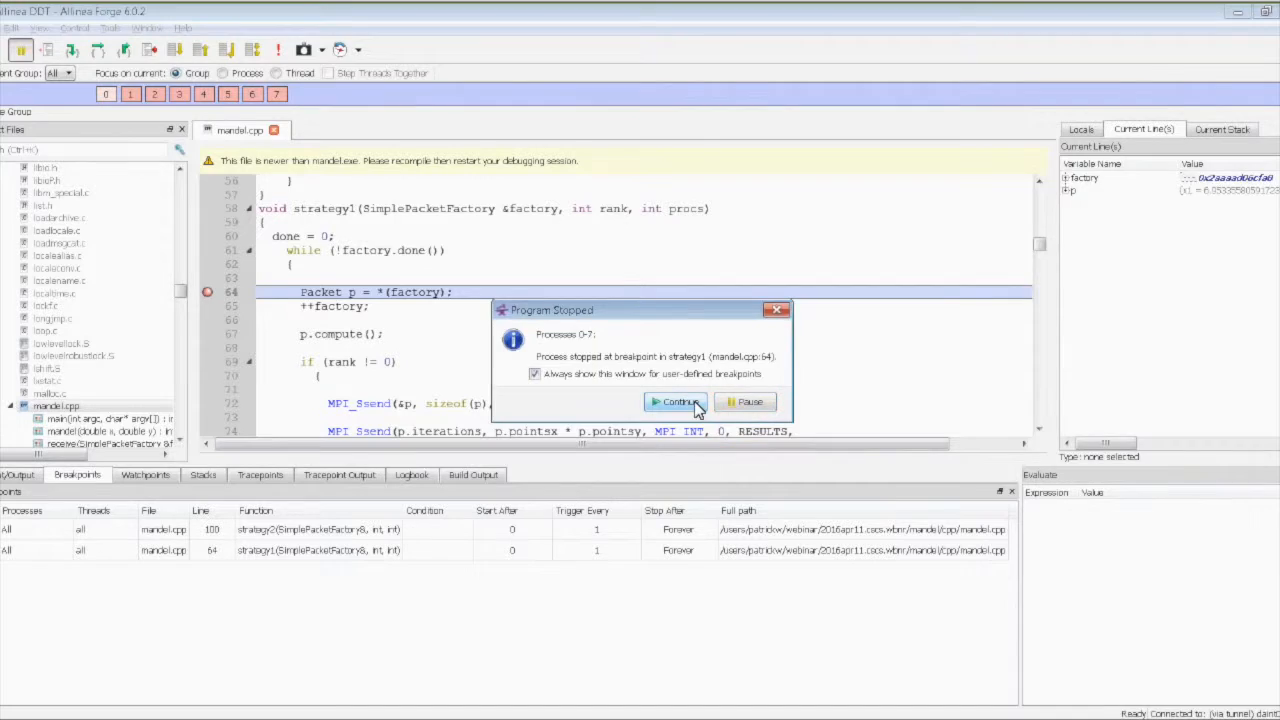
{"action": "left_click", "coordinate": [678, 401]}
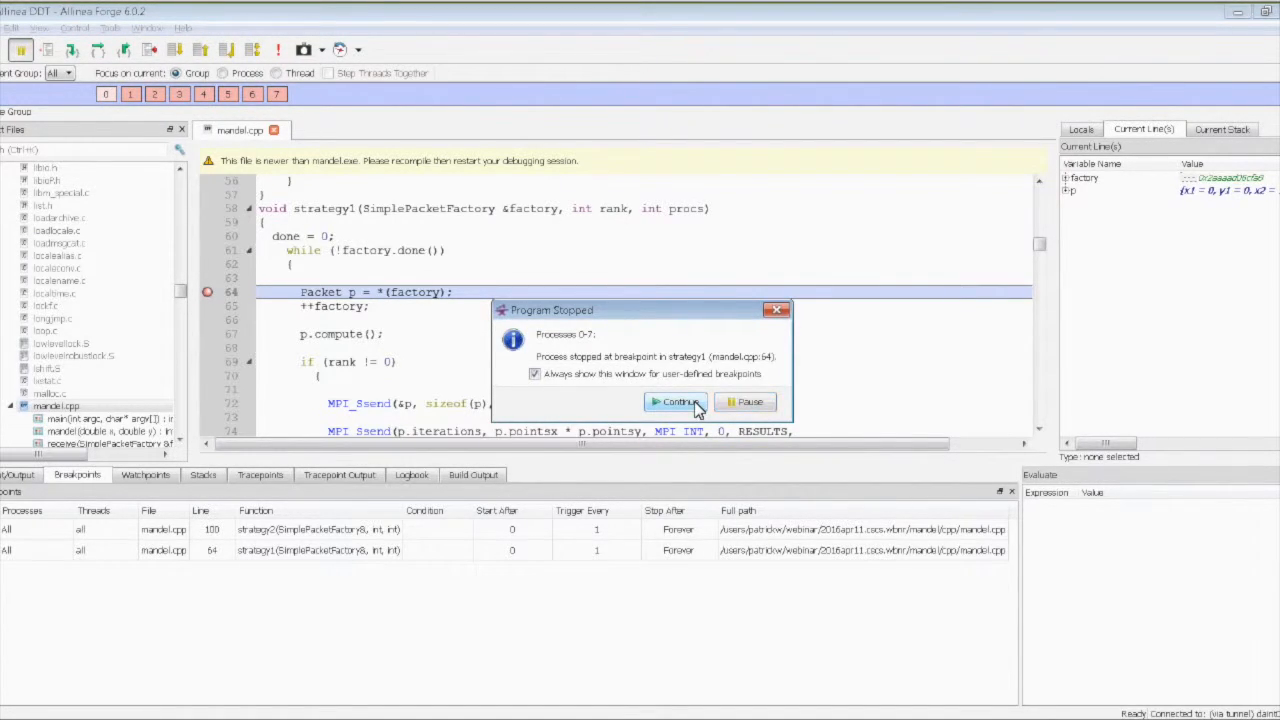
{"action": "left_click", "coordinate": [675, 401]}
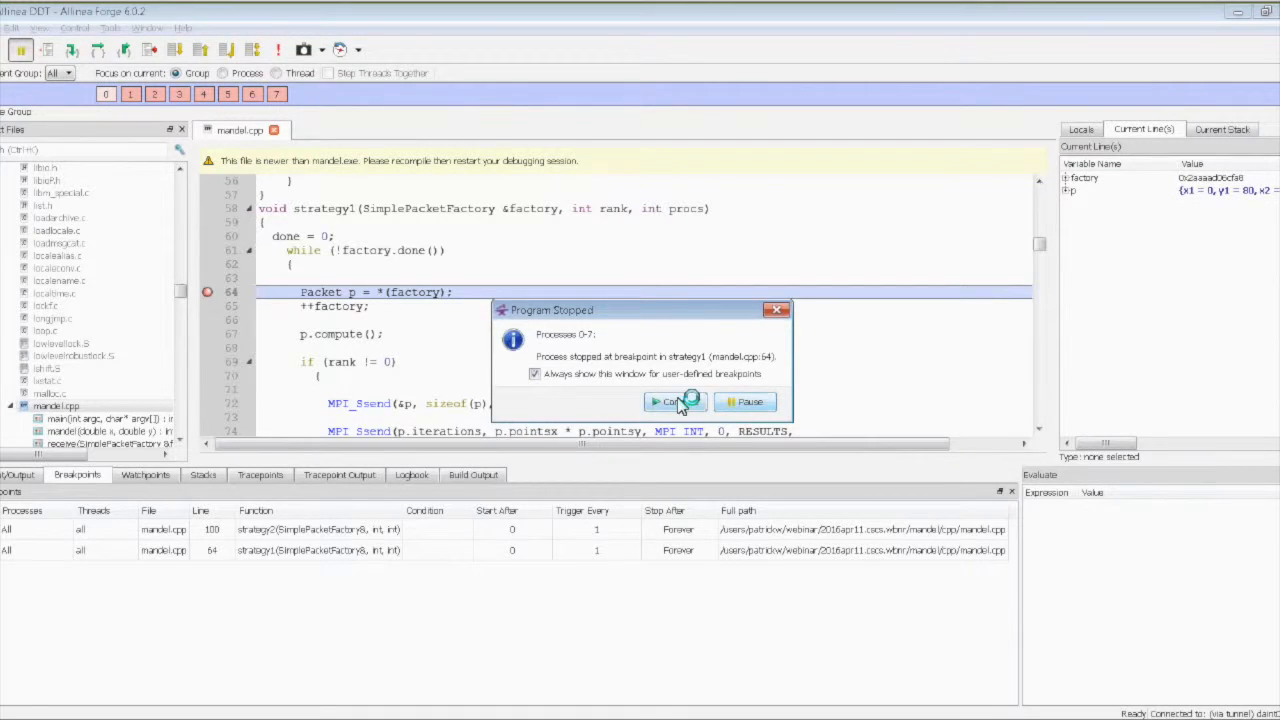
{"action": "left_click", "coordinate": [672, 402]}
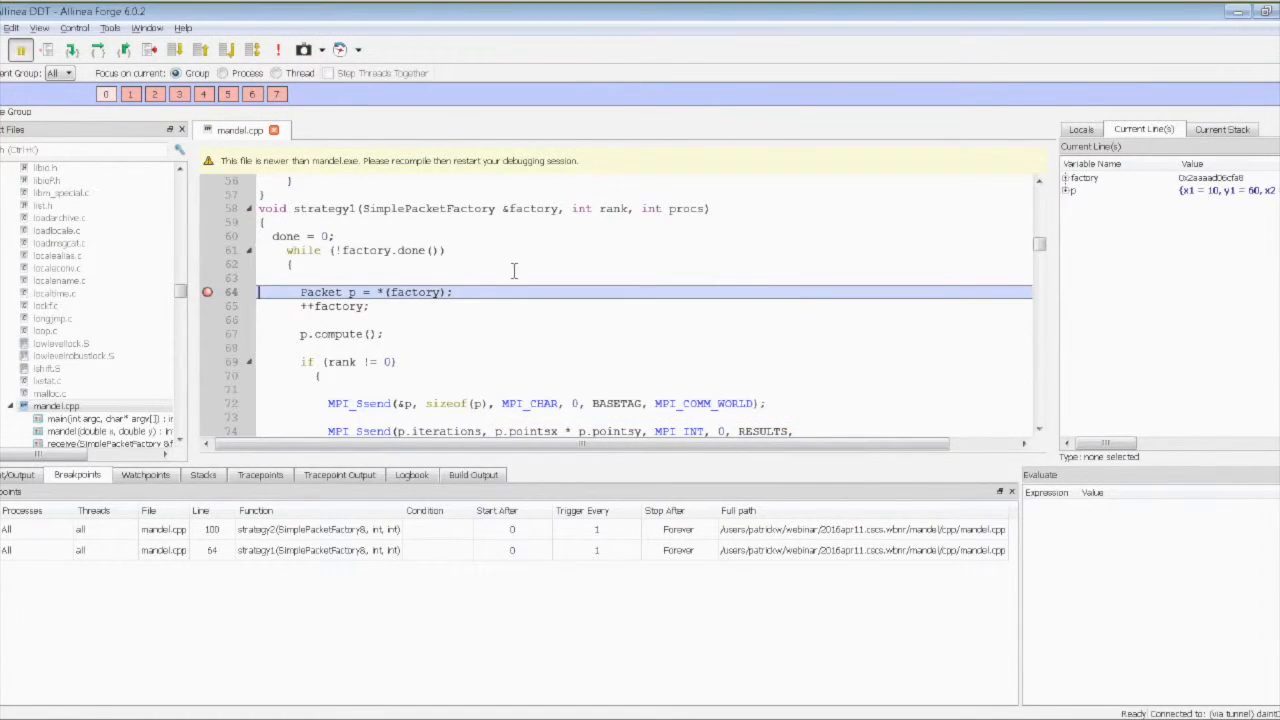
Show Current Memory Usage and list rank 0's 160,000-byte Packet::allocate() blocks
{"action": "left_click", "coordinate": [109, 27]}
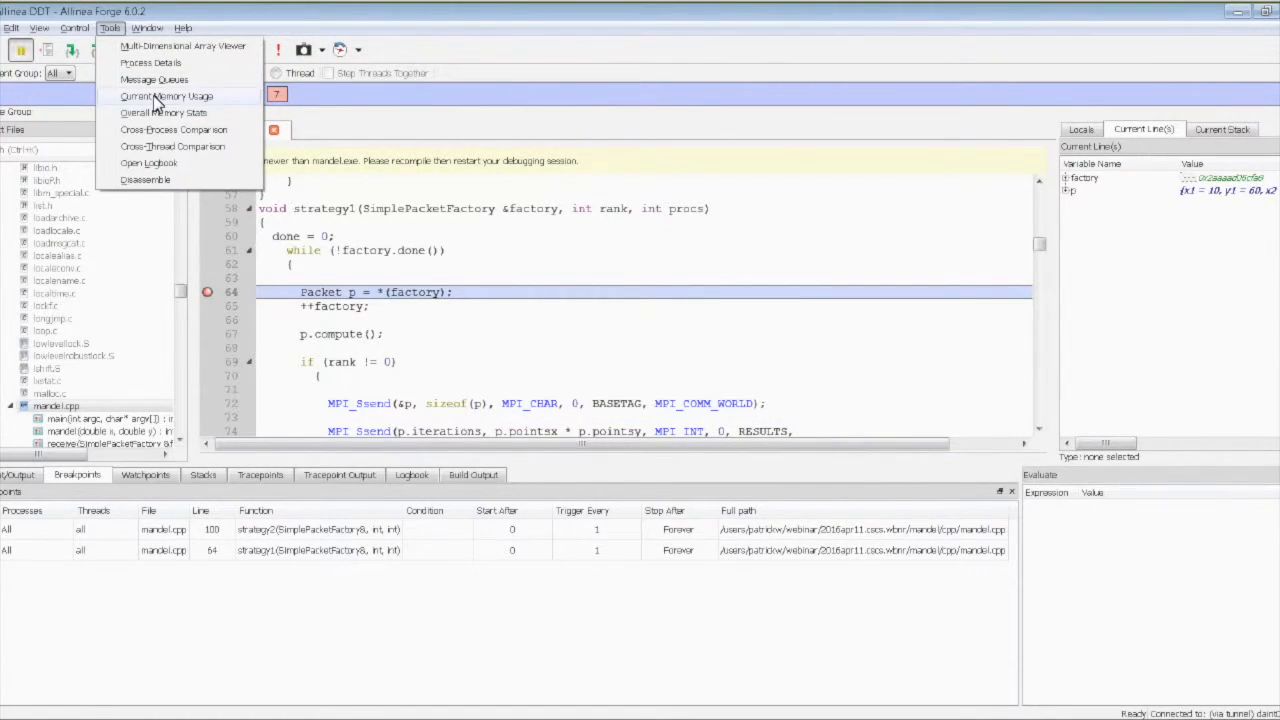
{"action": "left_click", "coordinate": [166, 95]}
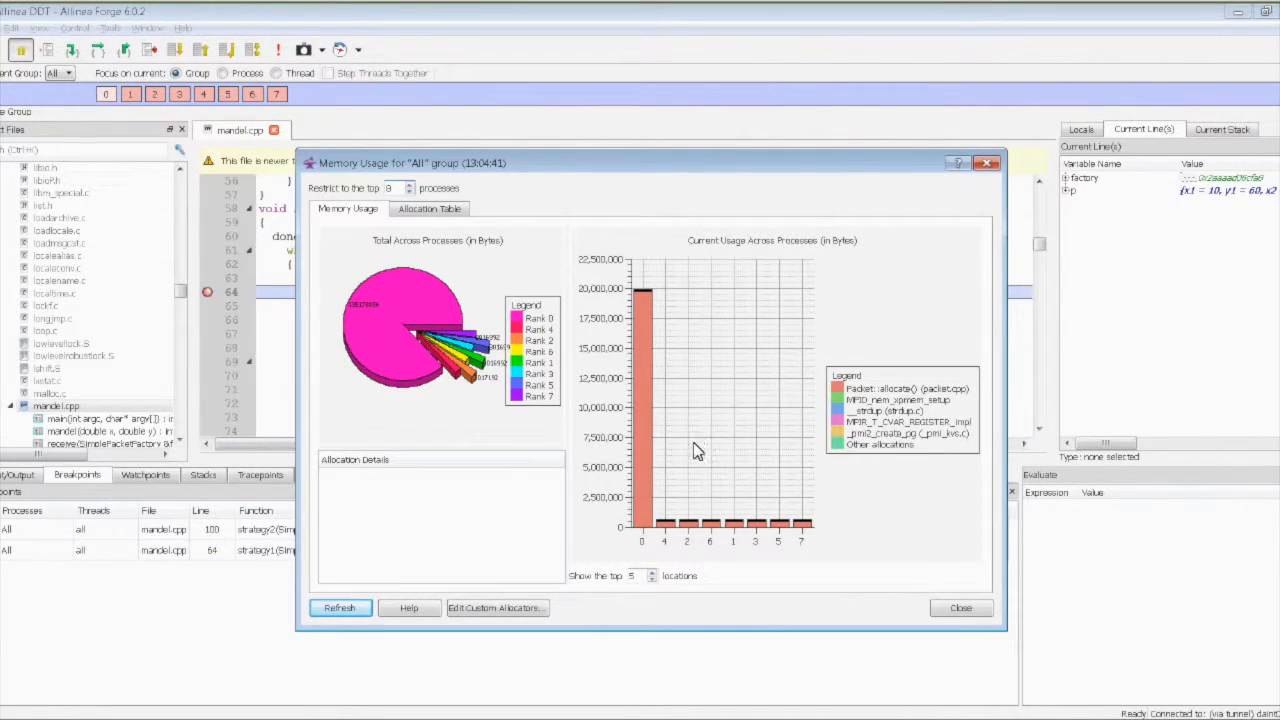
{"action": "mouse_move", "coordinate": [660, 458]}
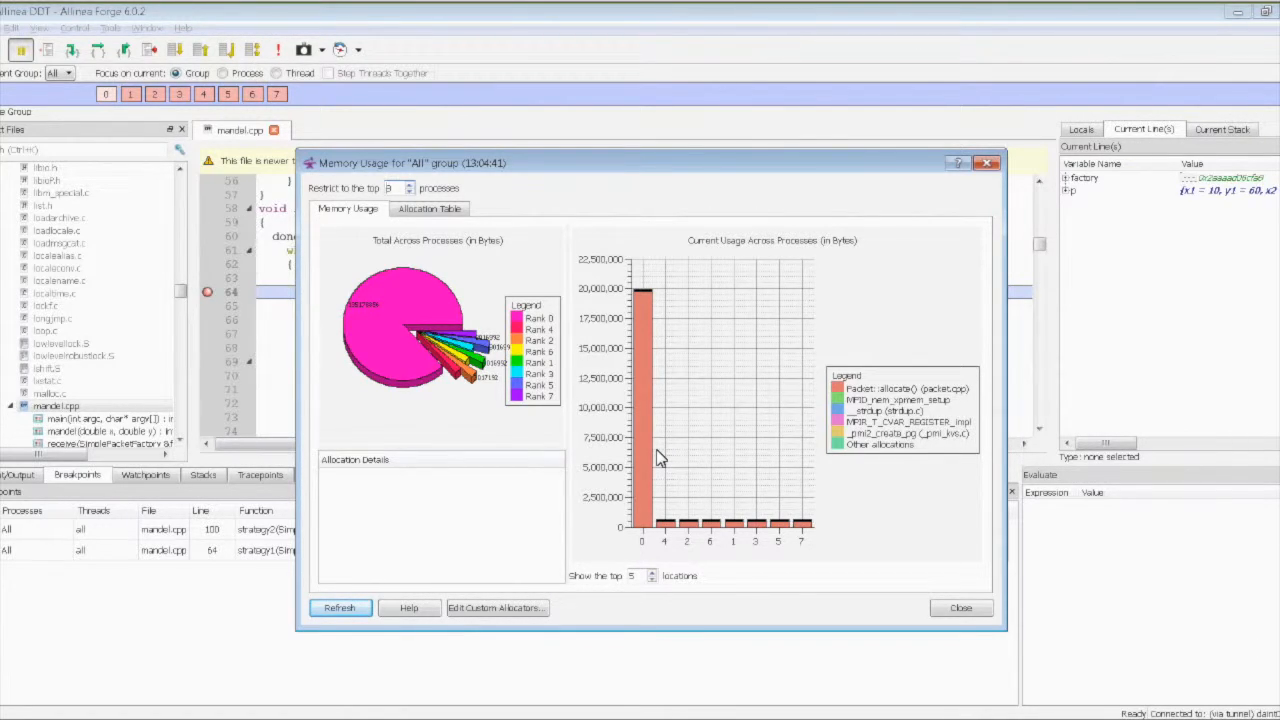
{"action": "mouse_move", "coordinate": [650, 460]}
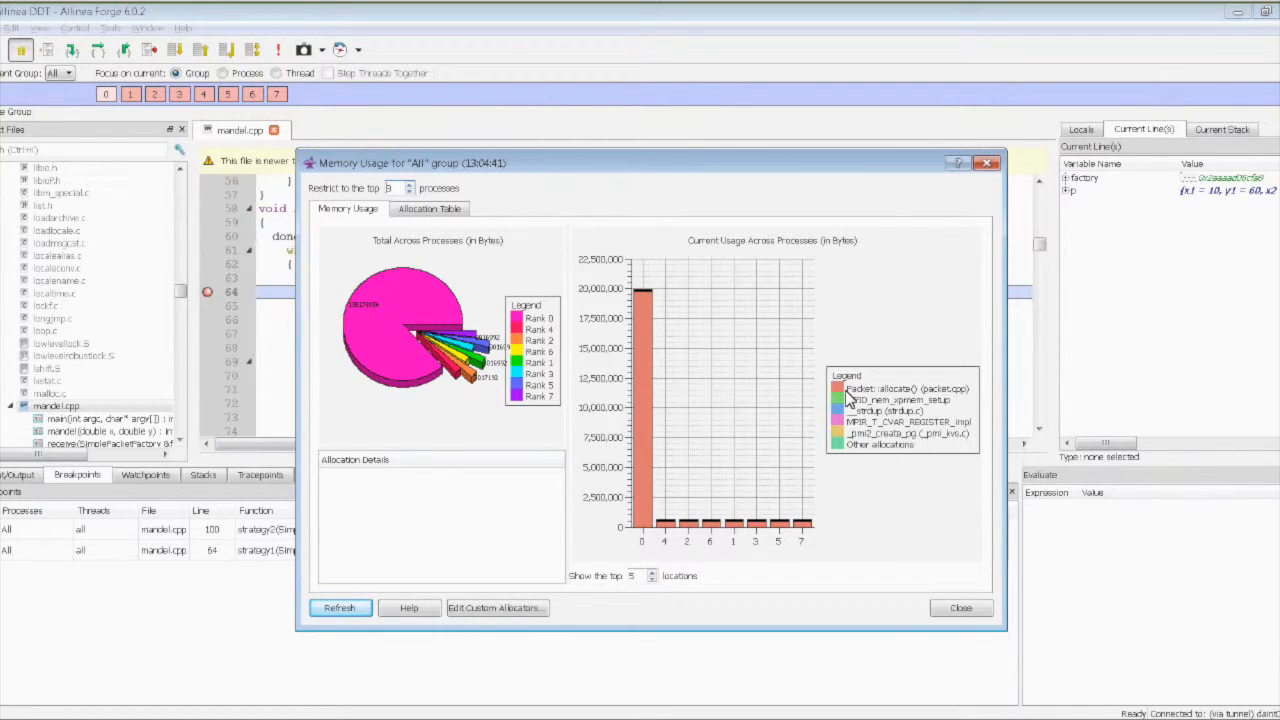
{"action": "mouse_move", "coordinate": [925, 399]}
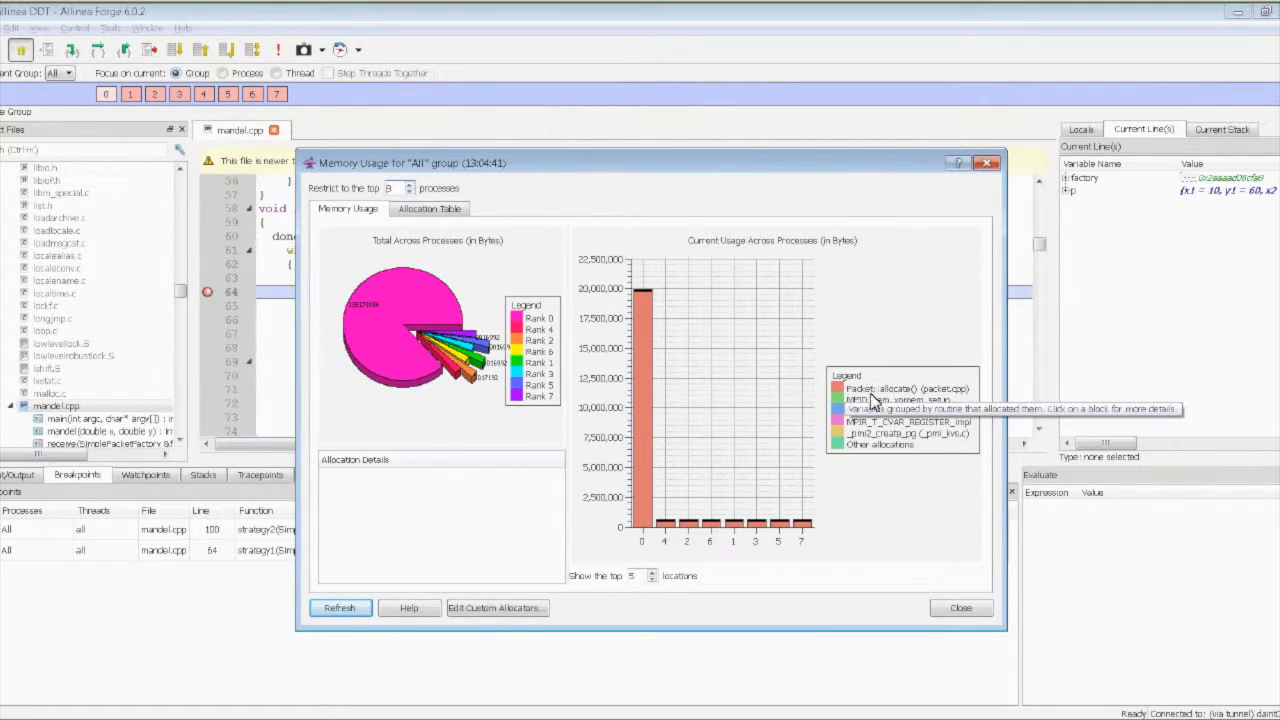
{"action": "mouse_move", "coordinate": [895, 398]}
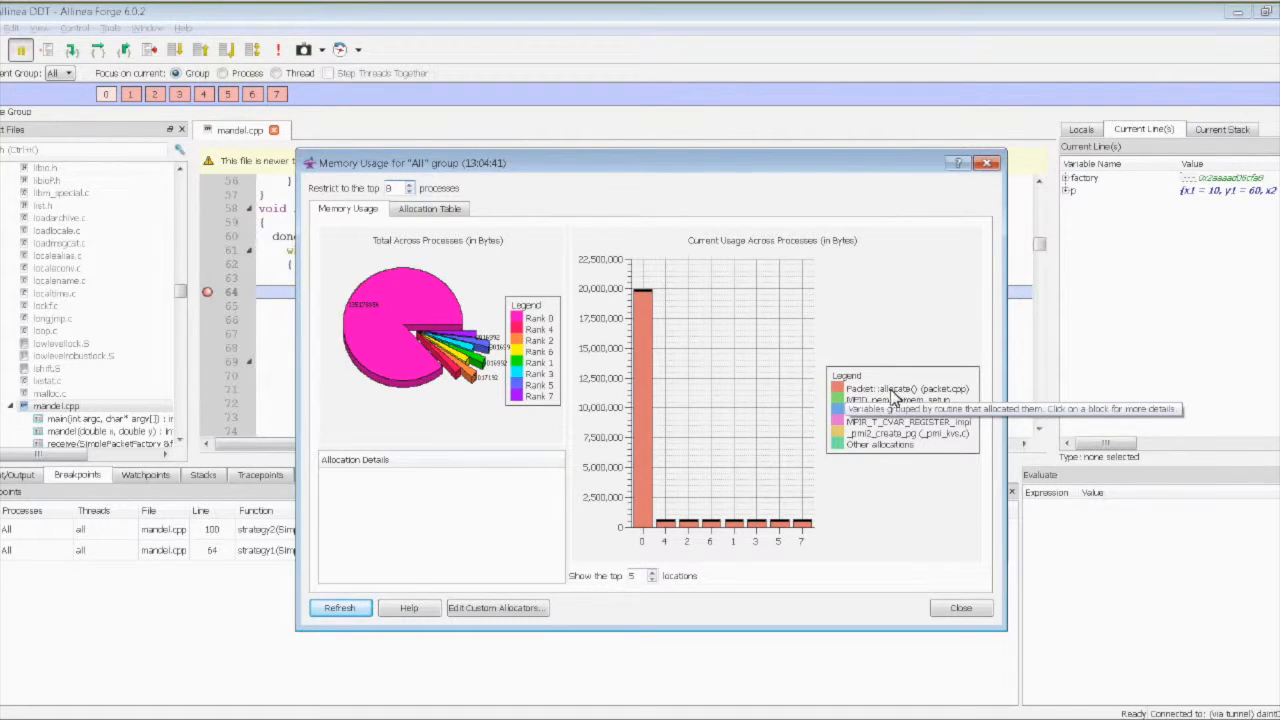
{"action": "mouse_move", "coordinate": [912, 398]}
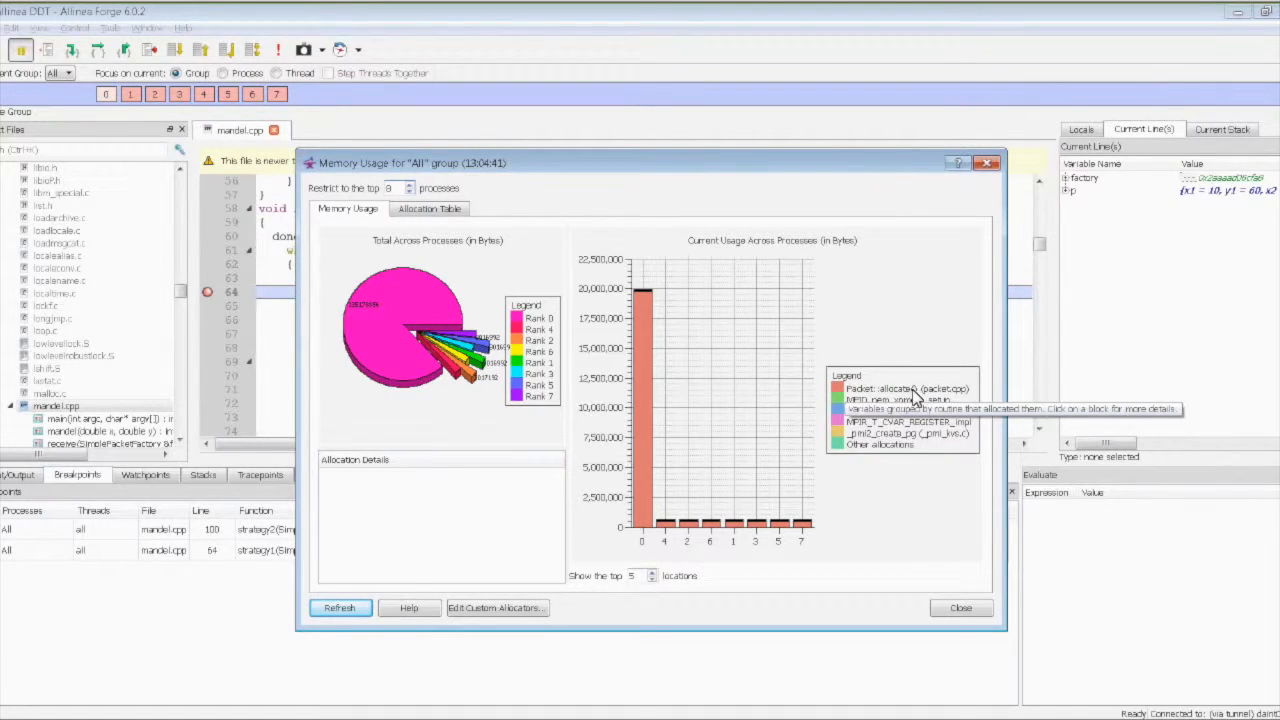
{"action": "mouse_move", "coordinate": [978, 403]}
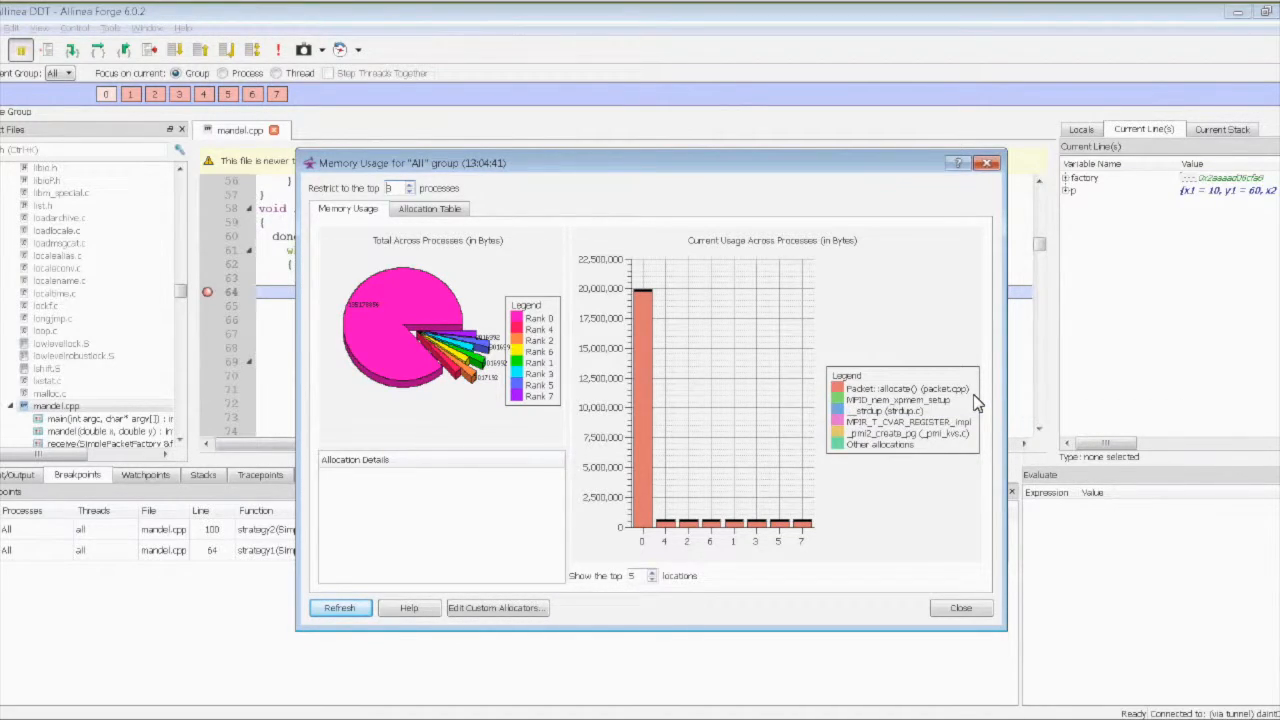
{"action": "mouse_move", "coordinate": [630, 485]}
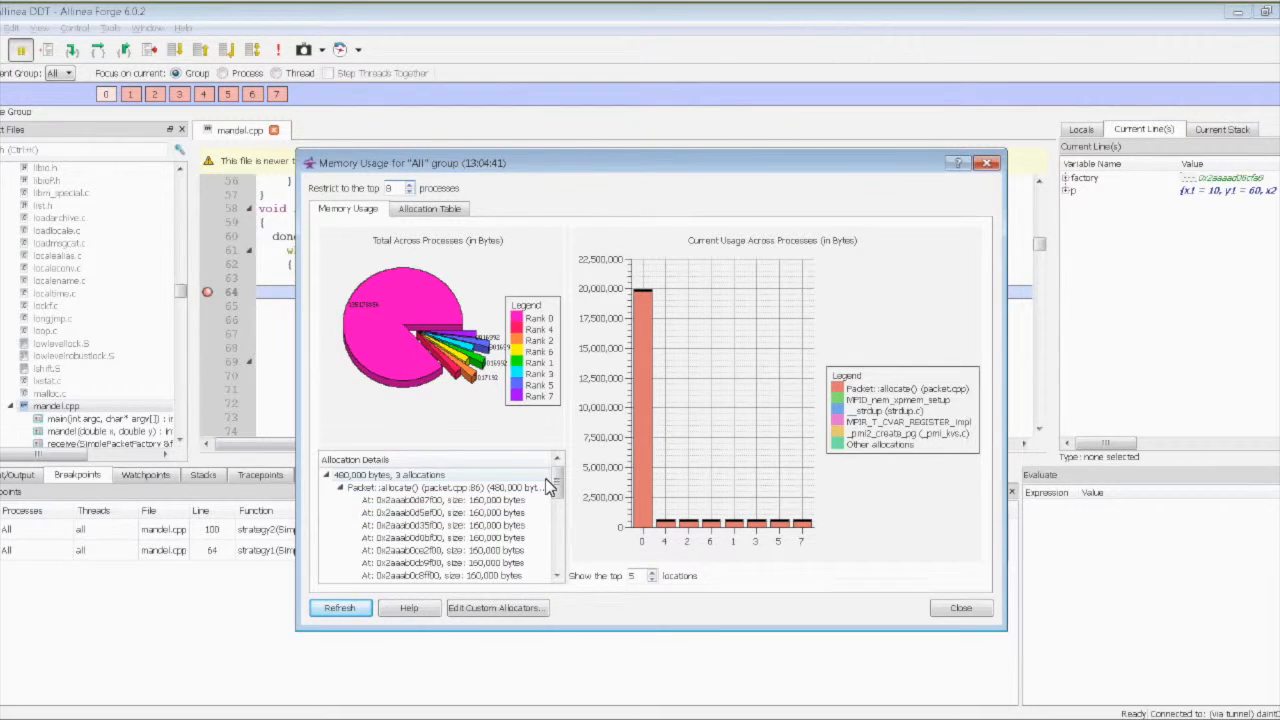
{"action": "scroll", "scroll_direction": "down", "scroll_amount": 3}
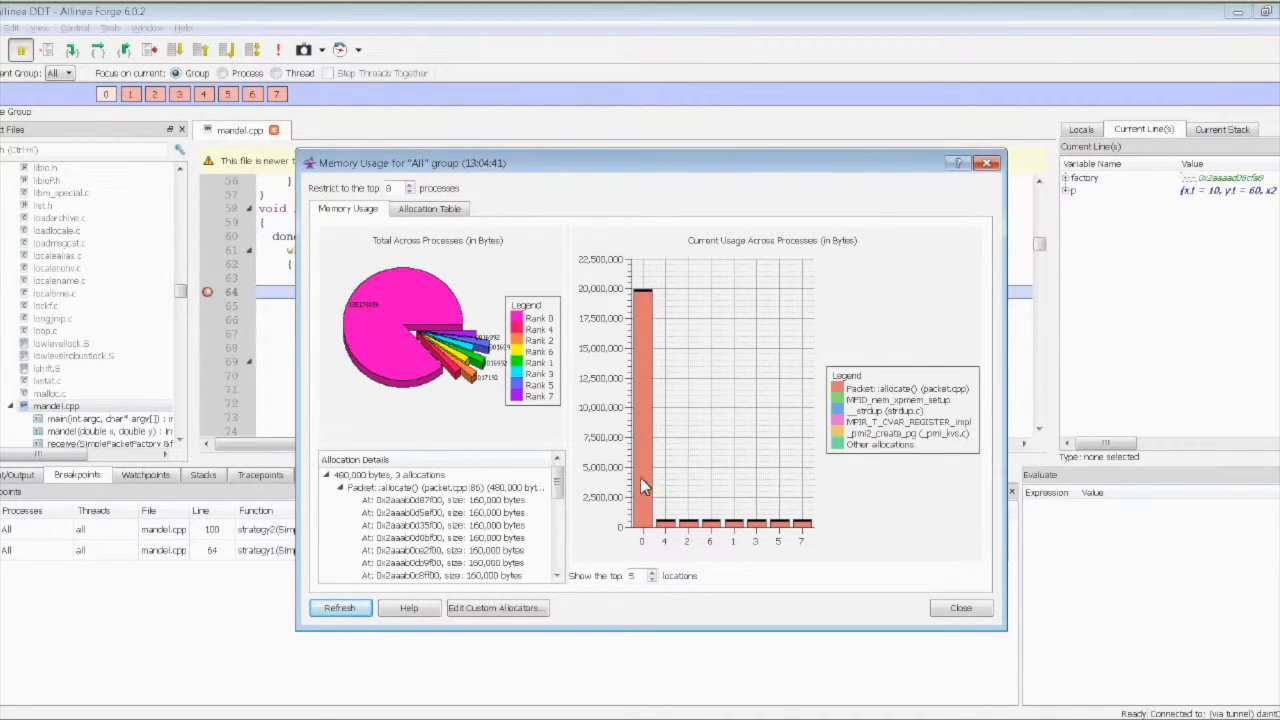
{"action": "mouse_move", "coordinate": [690, 473]}
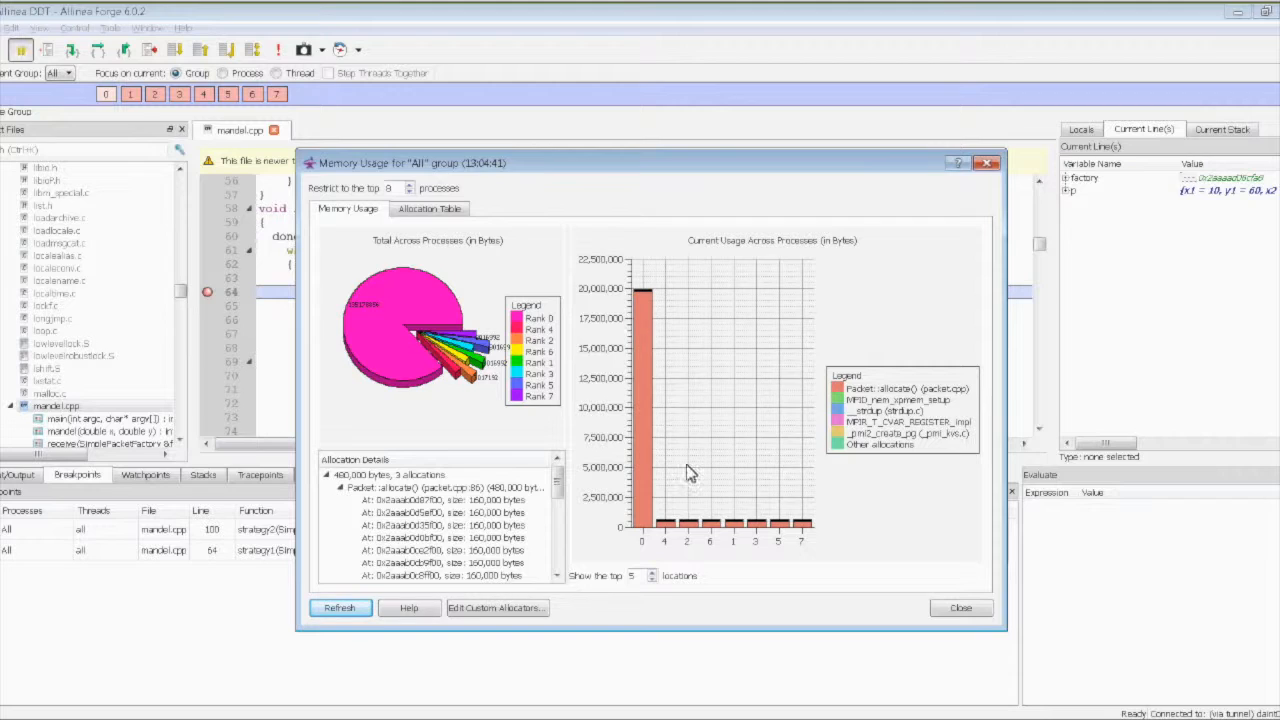
Run all processes briefly, pause them, and review the grown Packet::allocate() usage
{"action": "left_click", "coordinate": [959, 607]}
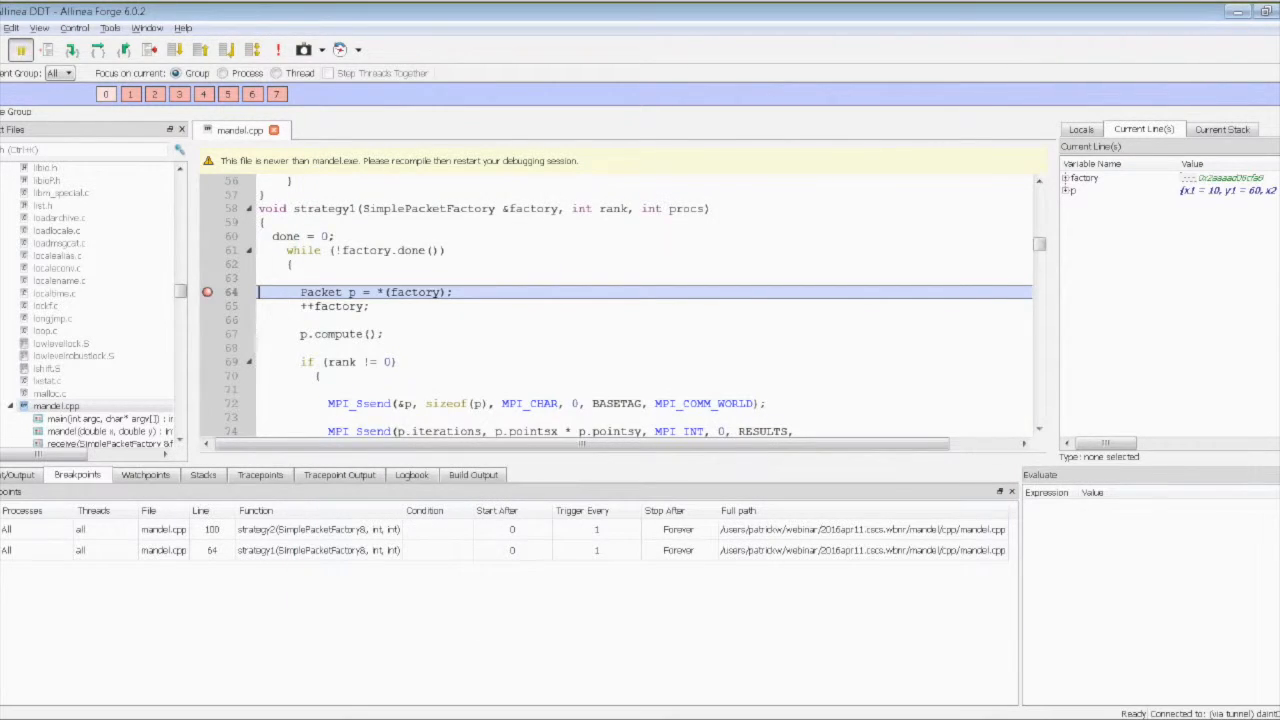
{"action": "left_click", "coordinate": [19, 50]}
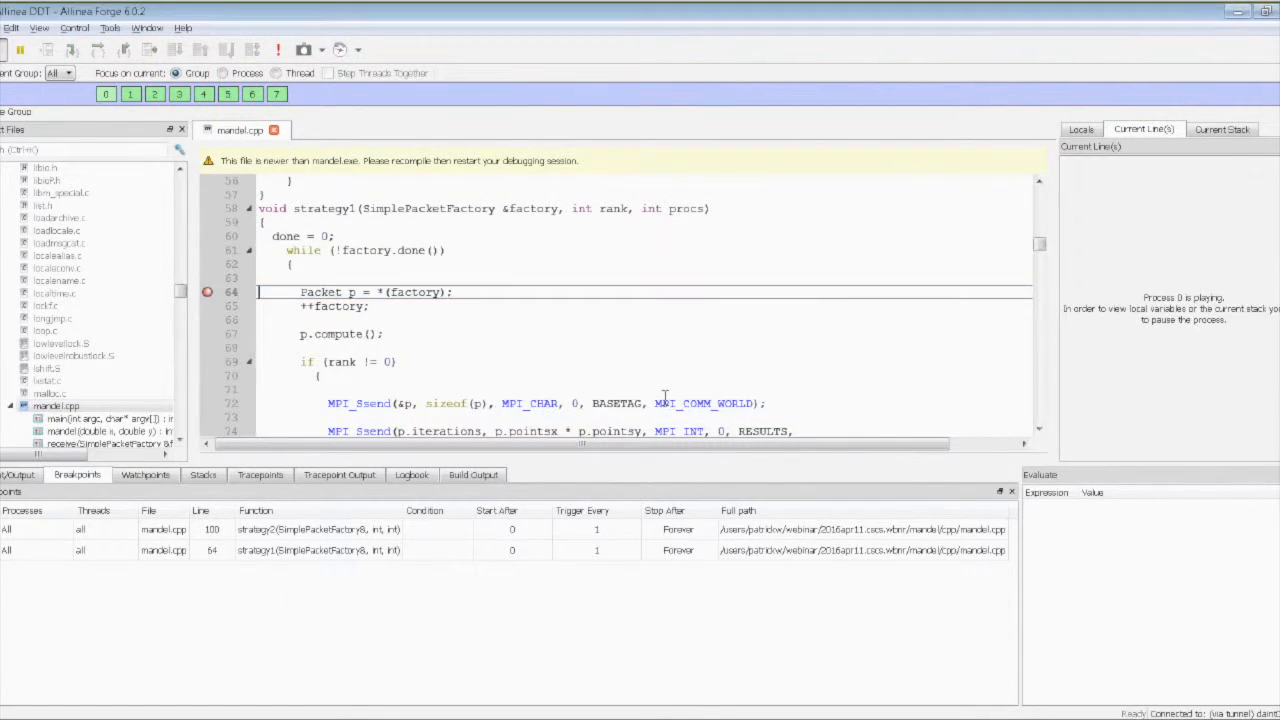
{"action": "left_click", "coordinate": [20, 50]}
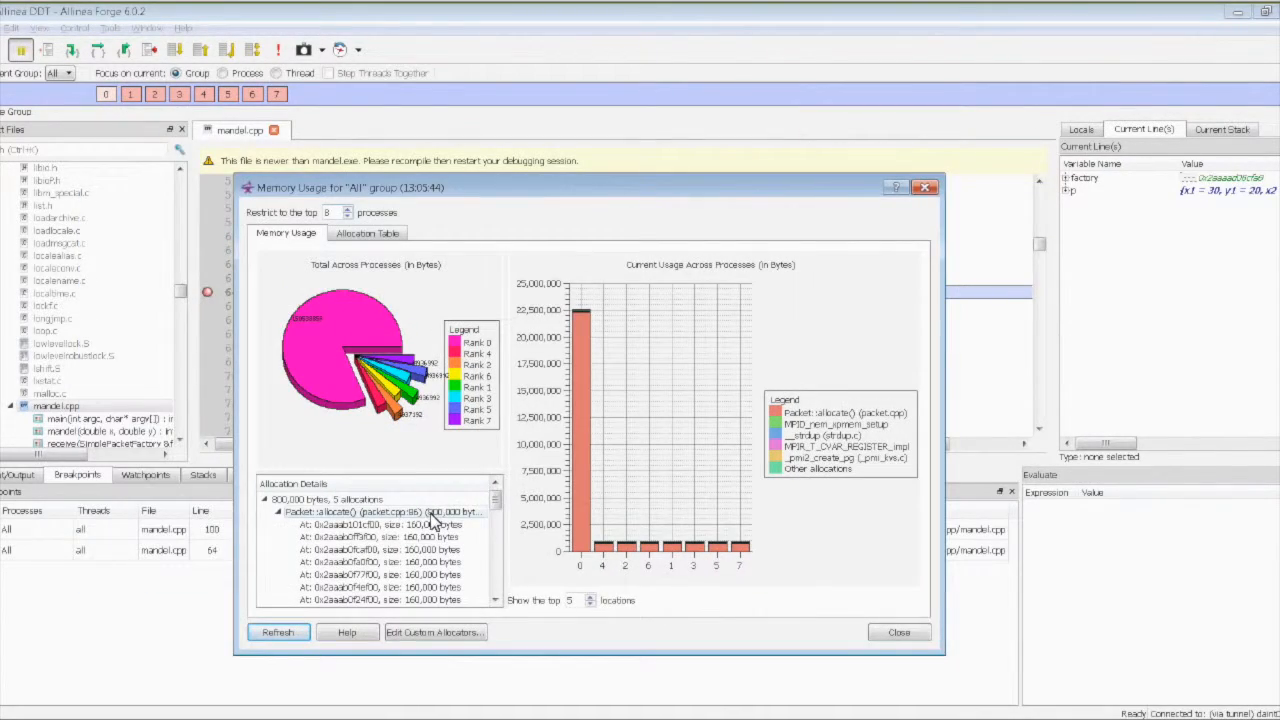
{"action": "scroll", "scroll_direction": "down", "scroll_amount": 3}
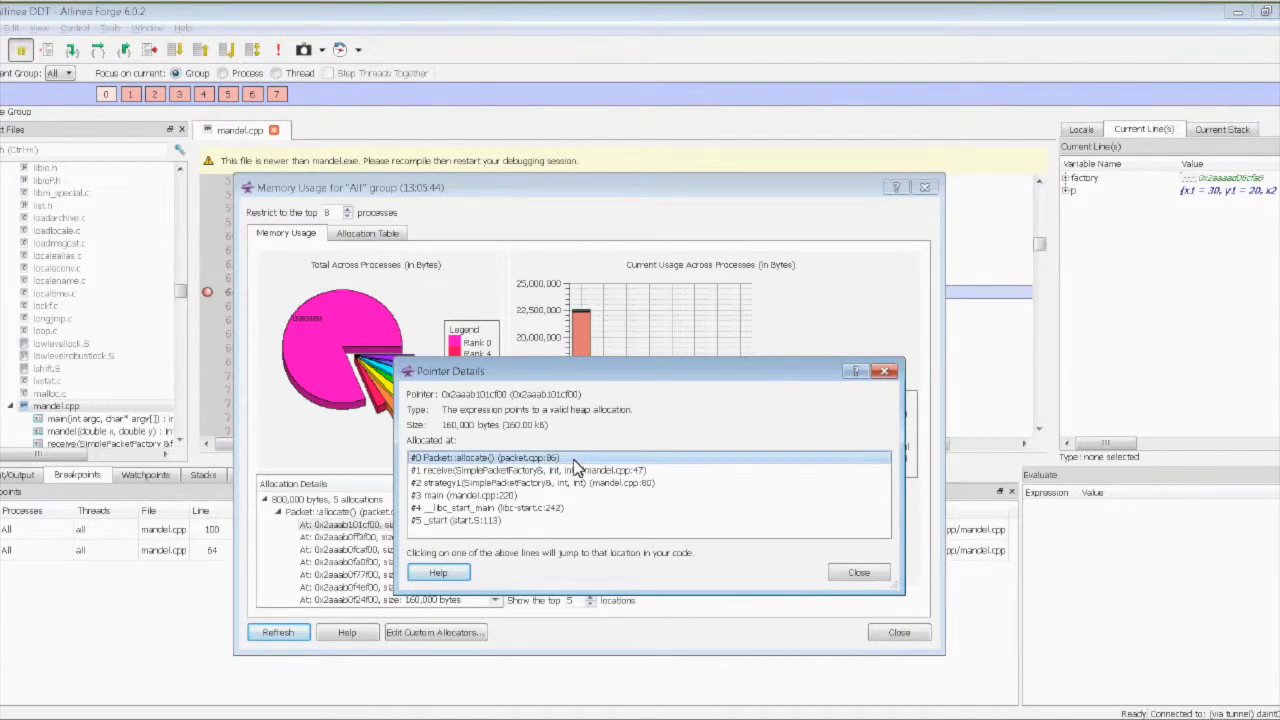
Jump from Packet::allocate() (packet.cpp:86) to the source code
{"action": "left_click", "coordinate": [485, 457]}
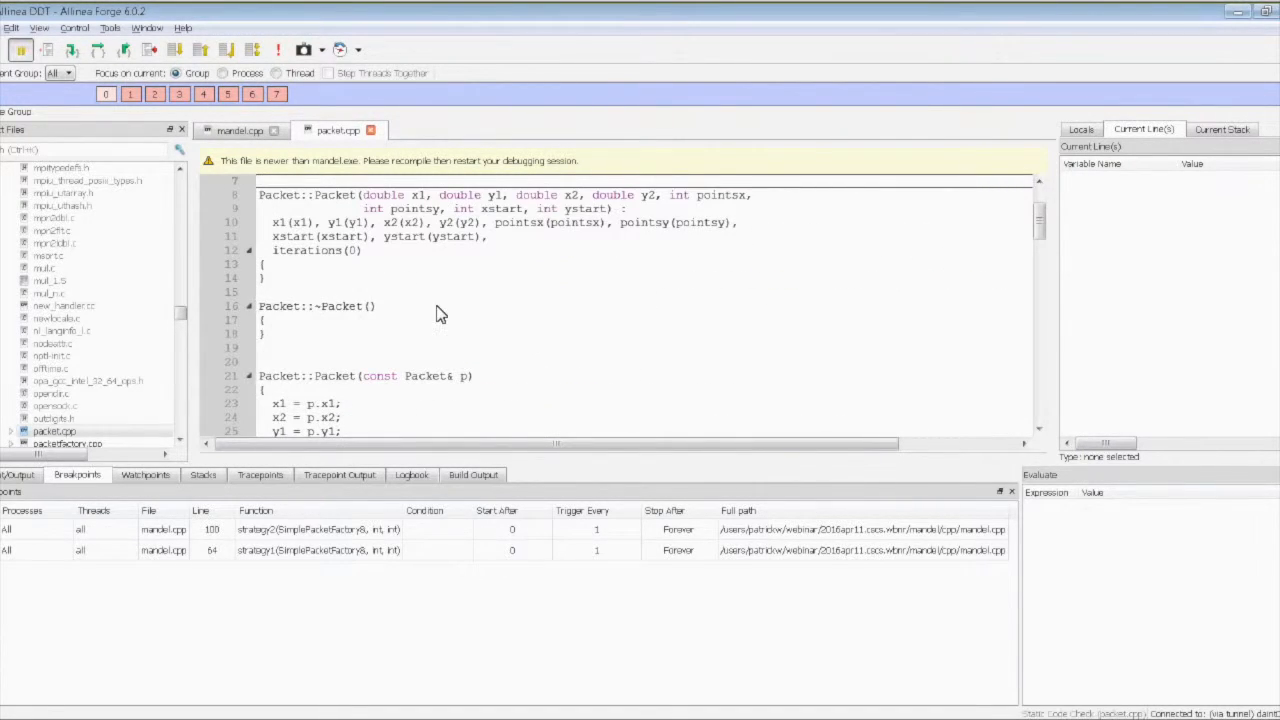
Add a free(); line inside the empty ~Packet() destructor body
{"action": "left_click", "coordinate": [290, 319]}
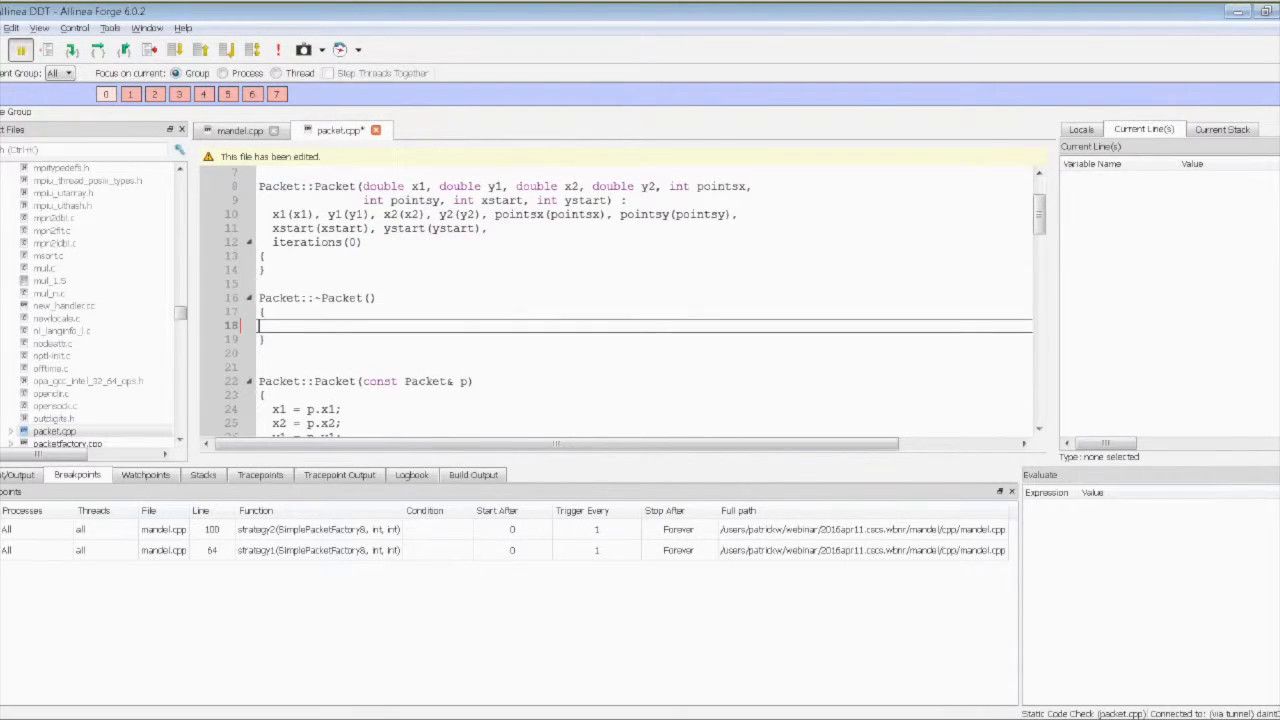
{"action": "type", "text": "free("}
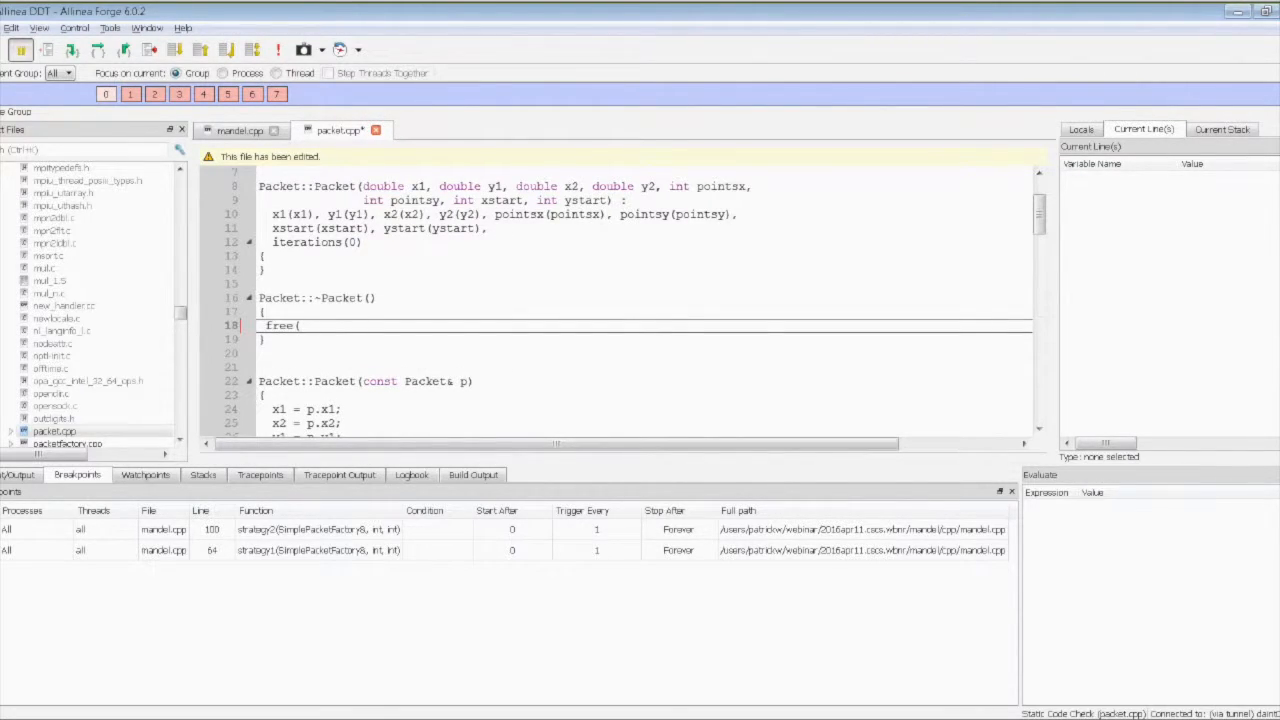
{"action": "type", "text": ")';"}
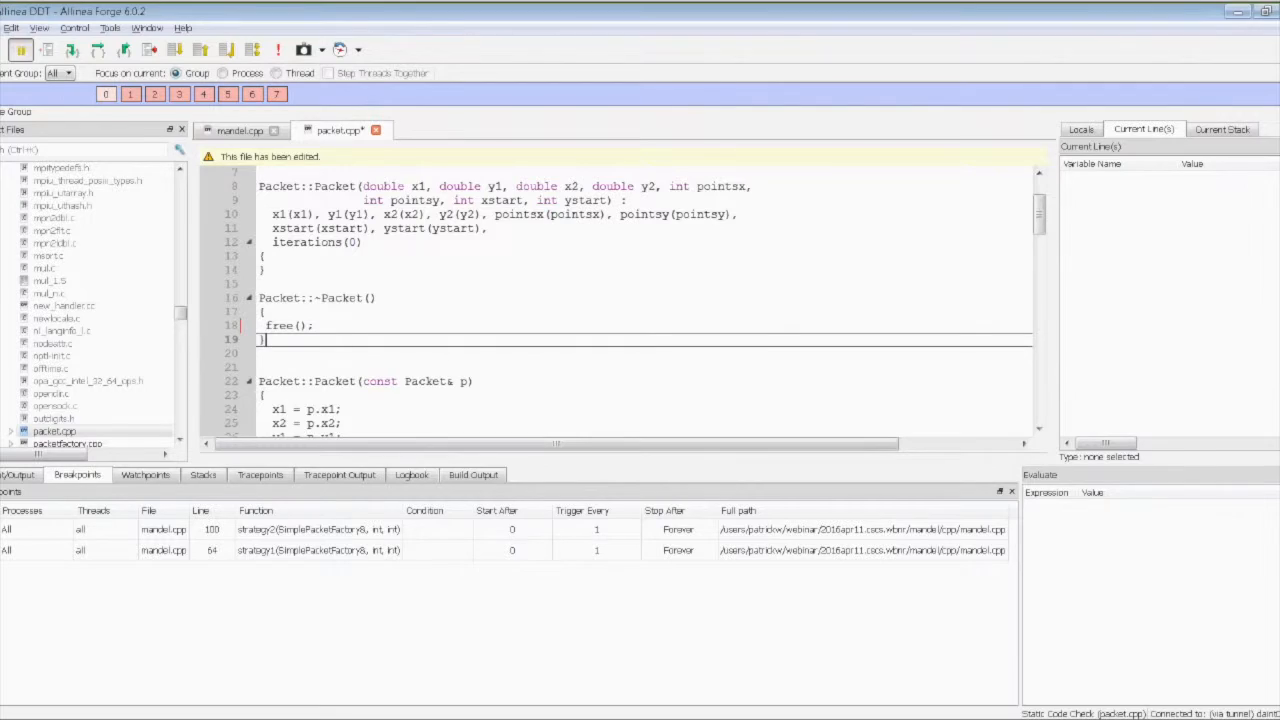
{"action": "left_click", "coordinate": [300, 325]}
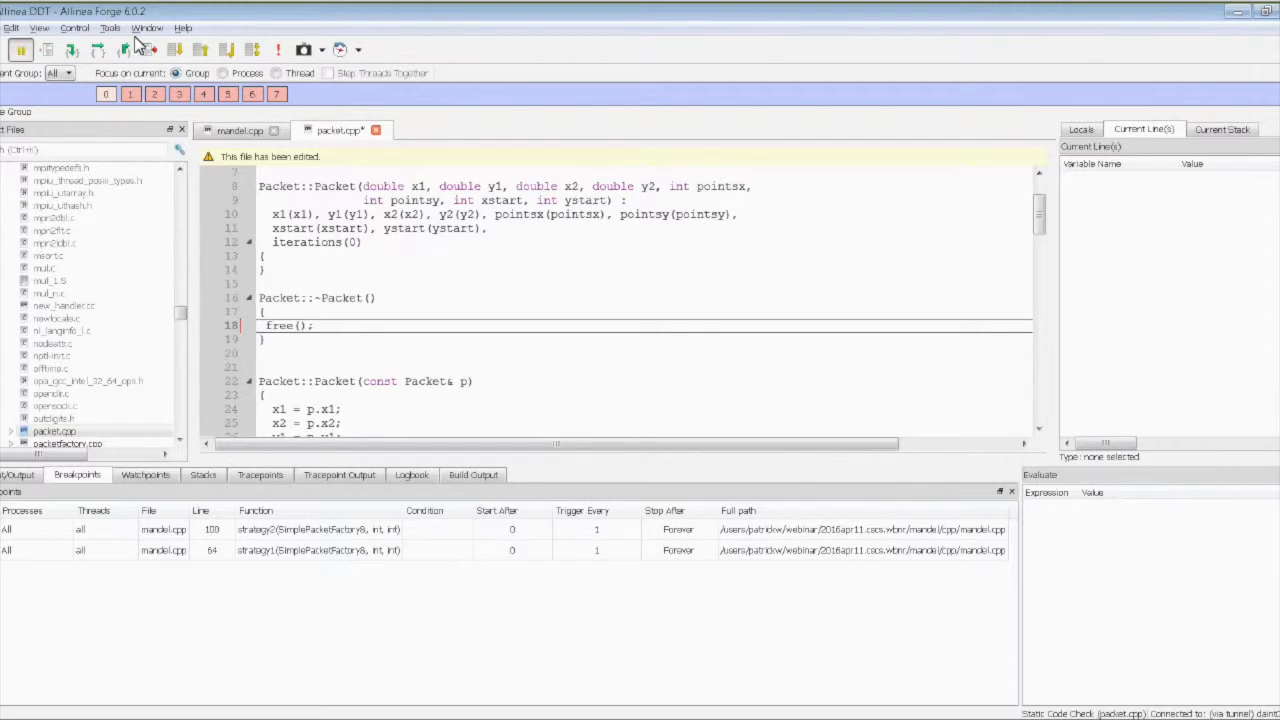
{"action": "left_click", "coordinate": [110, 27]}
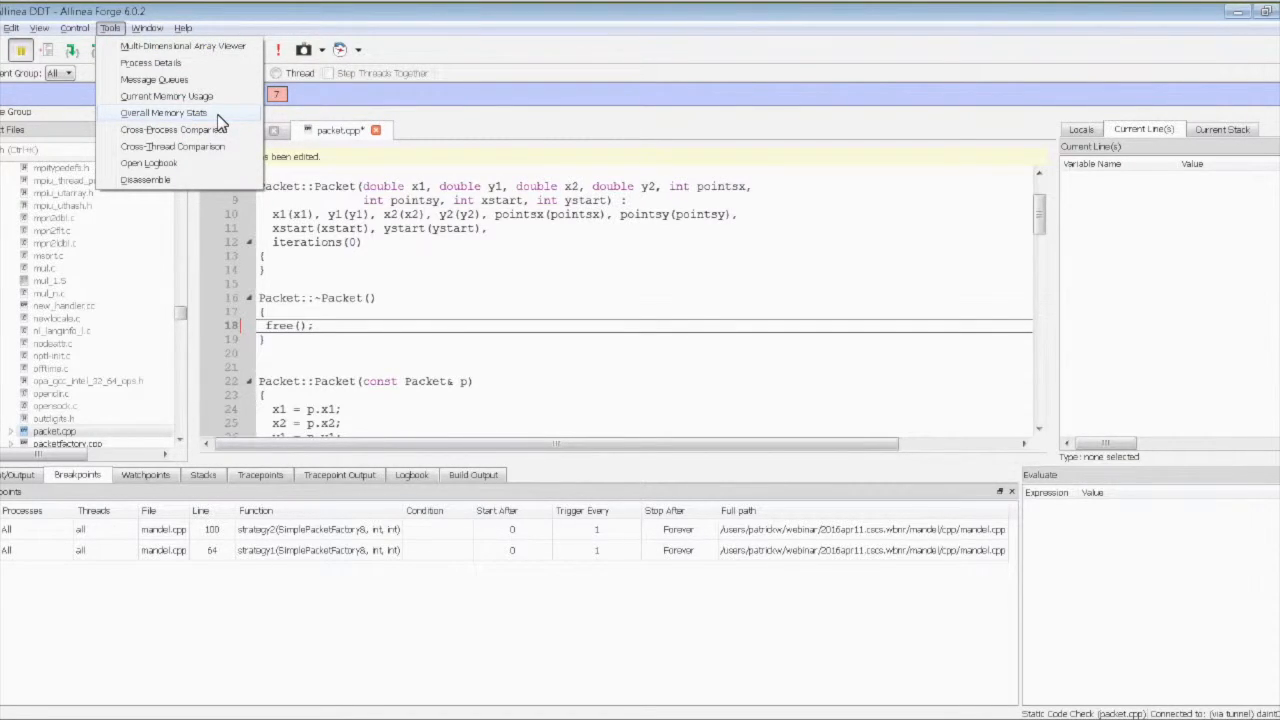
{"action": "left_click", "coordinate": [164, 112]}
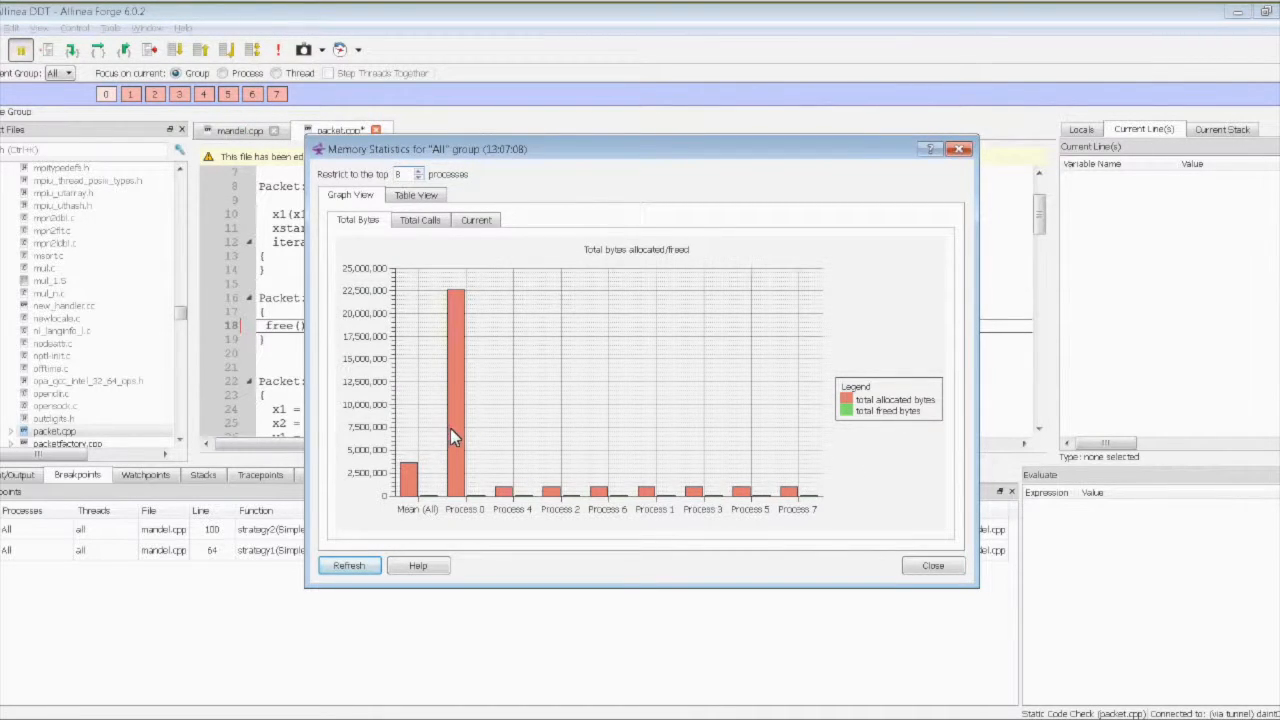
{"action": "mouse_move", "coordinate": [910, 418]}
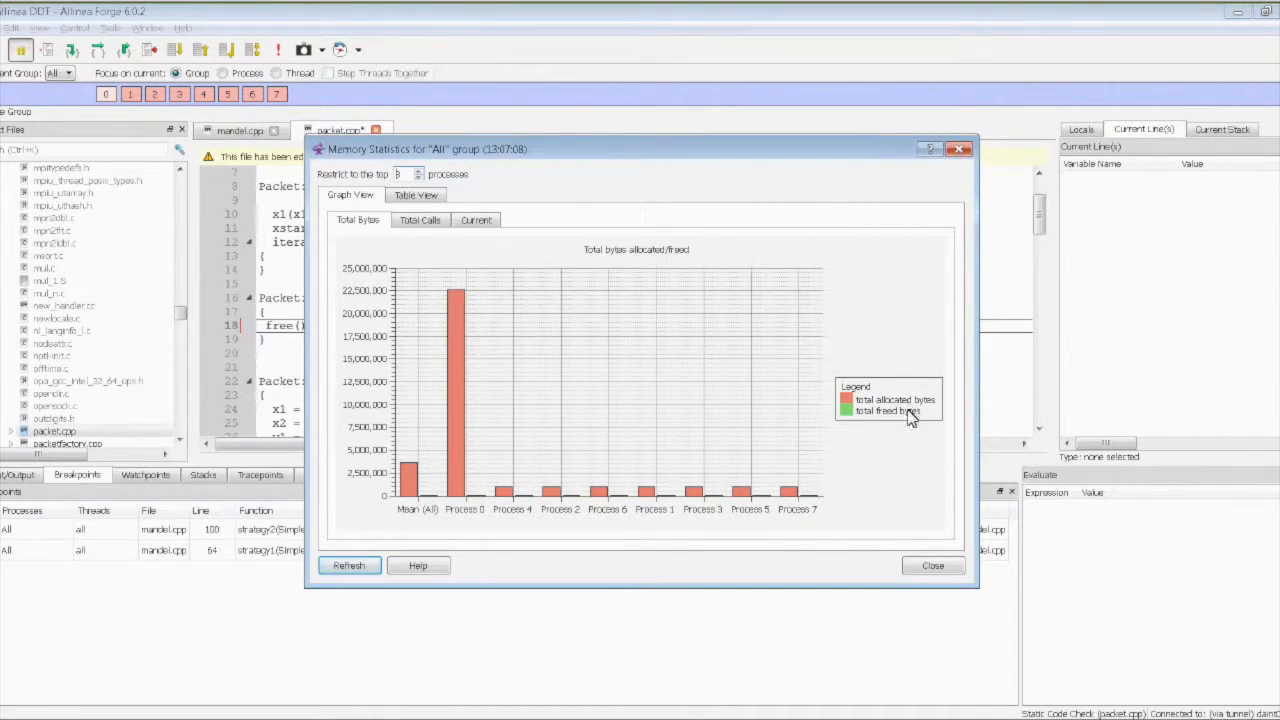
{"action": "left_click", "coordinate": [419, 220]}
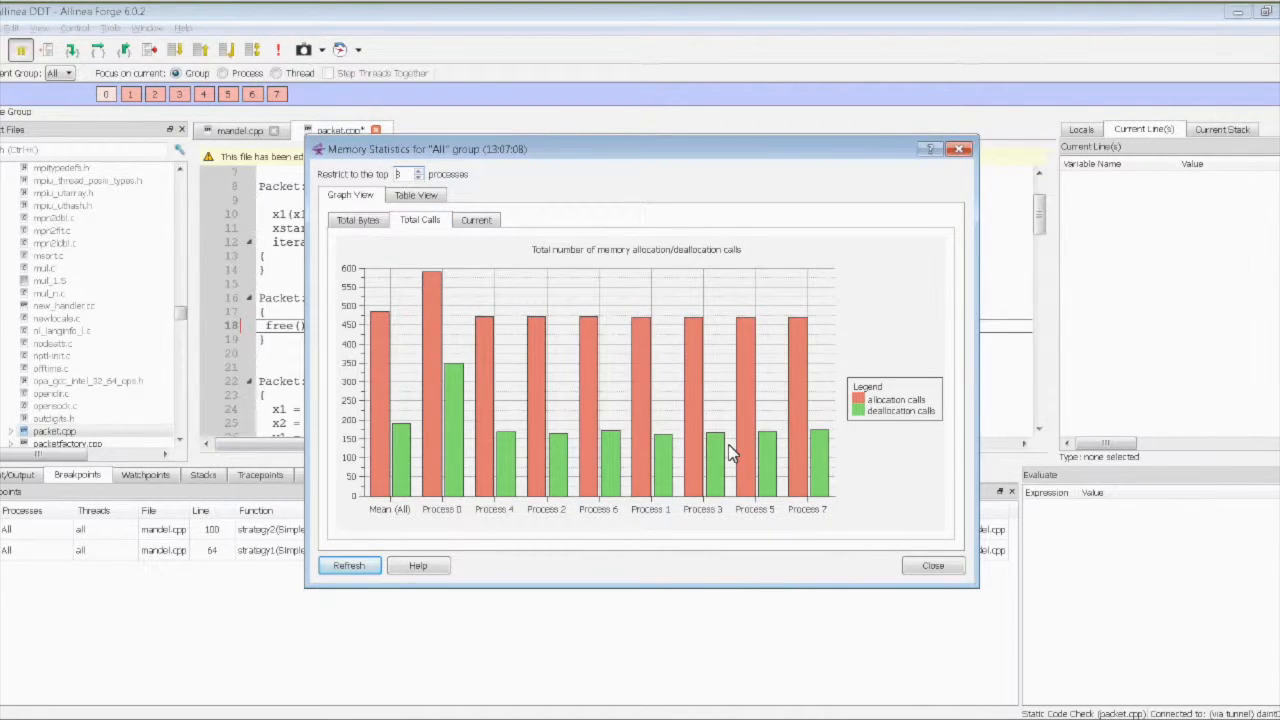
{"action": "mouse_move", "coordinate": [895, 478]}
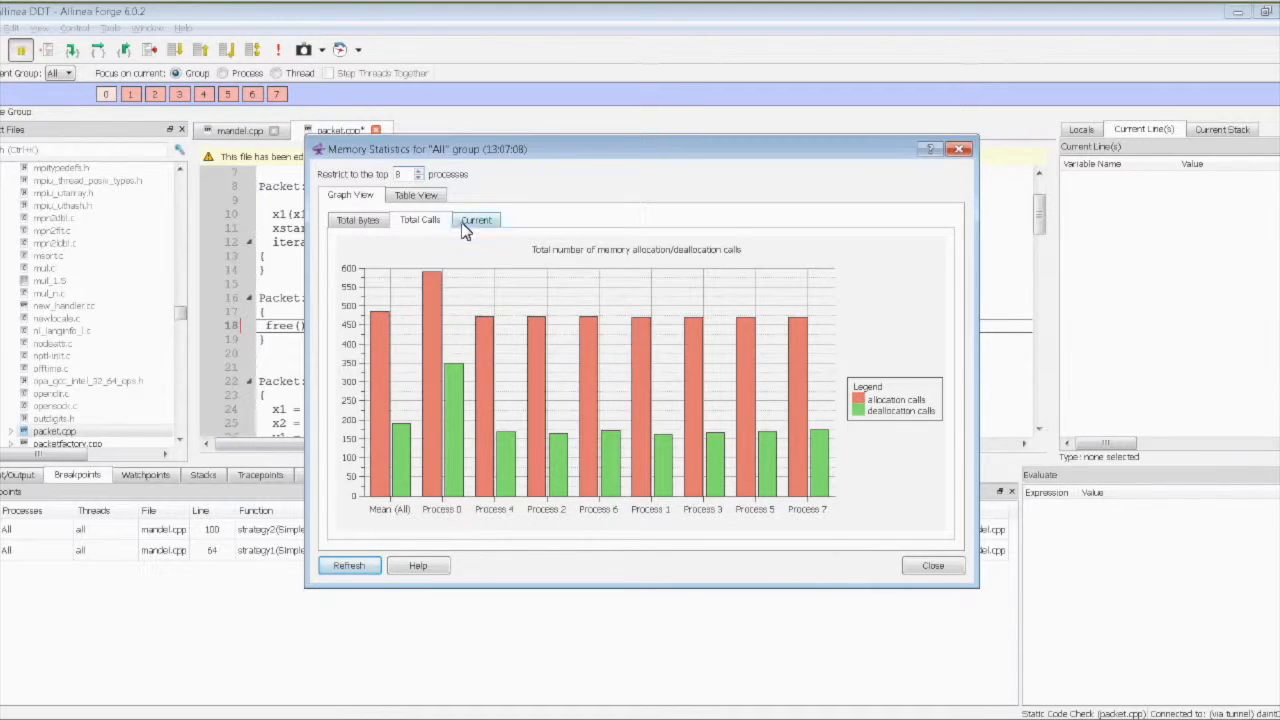
{"action": "left_click", "coordinate": [357, 220]}
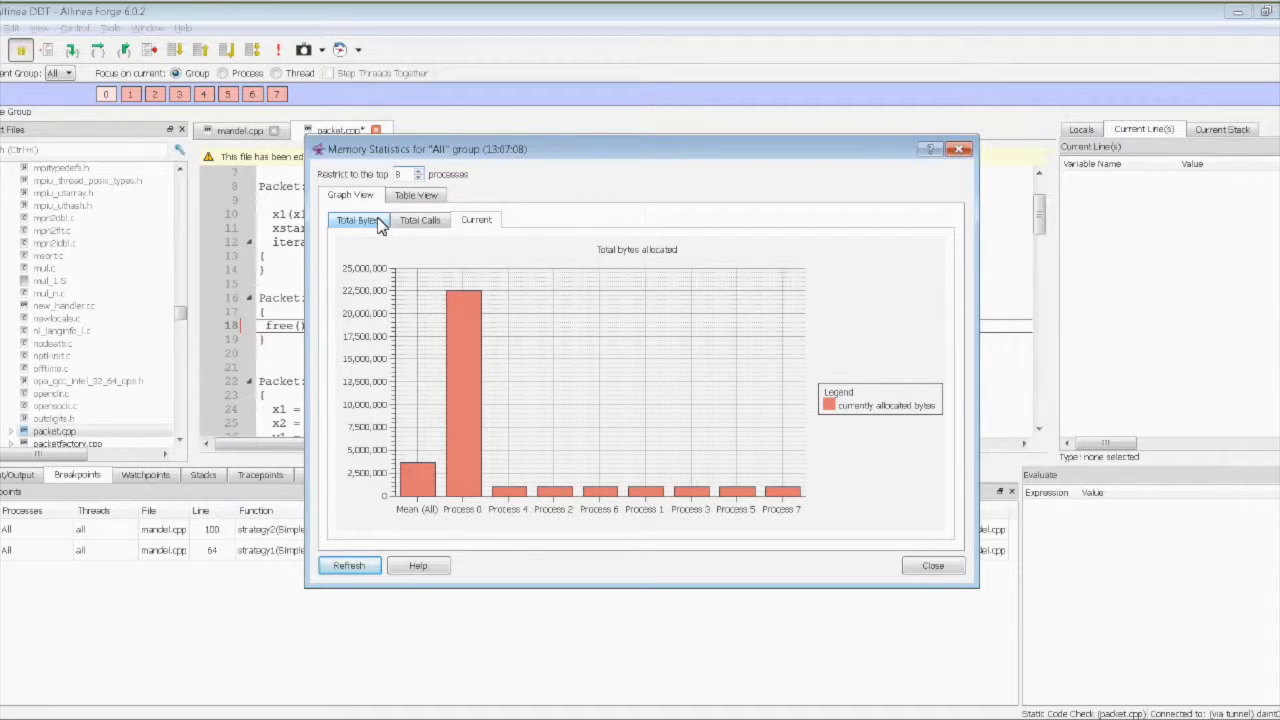
{"action": "left_click", "coordinate": [356, 219]}
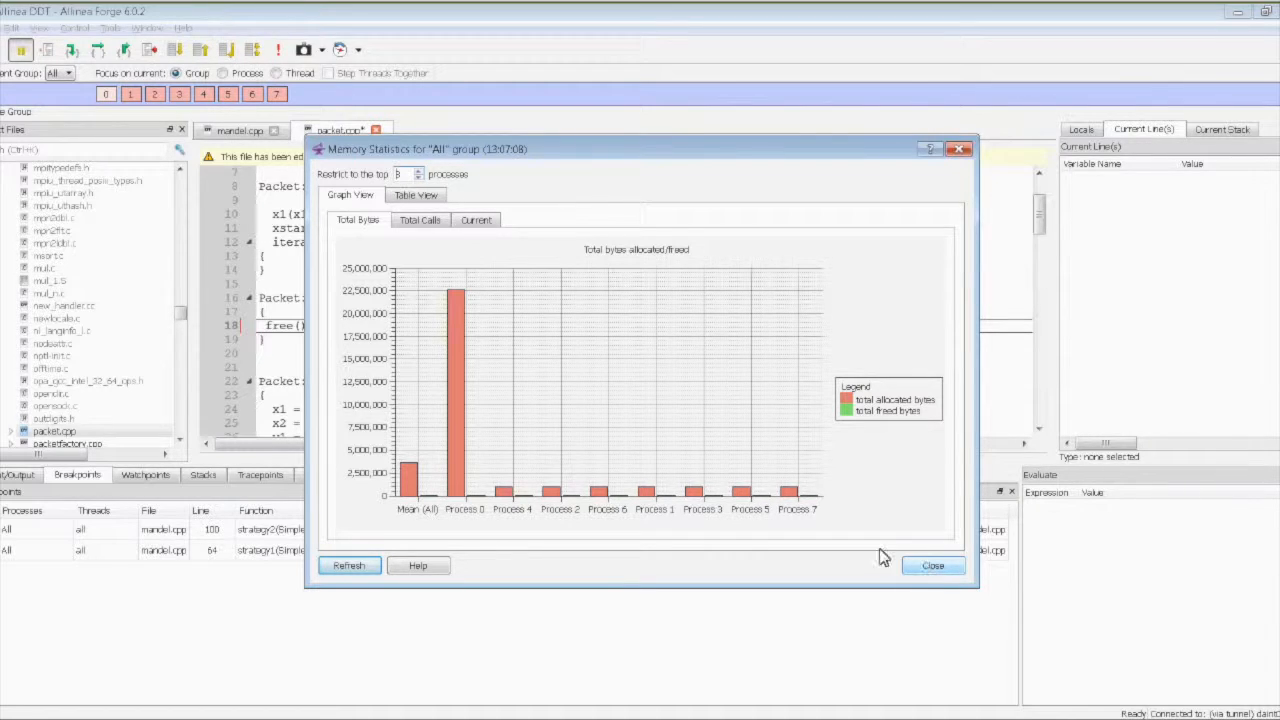
{"action": "left_click", "coordinate": [415, 194]}
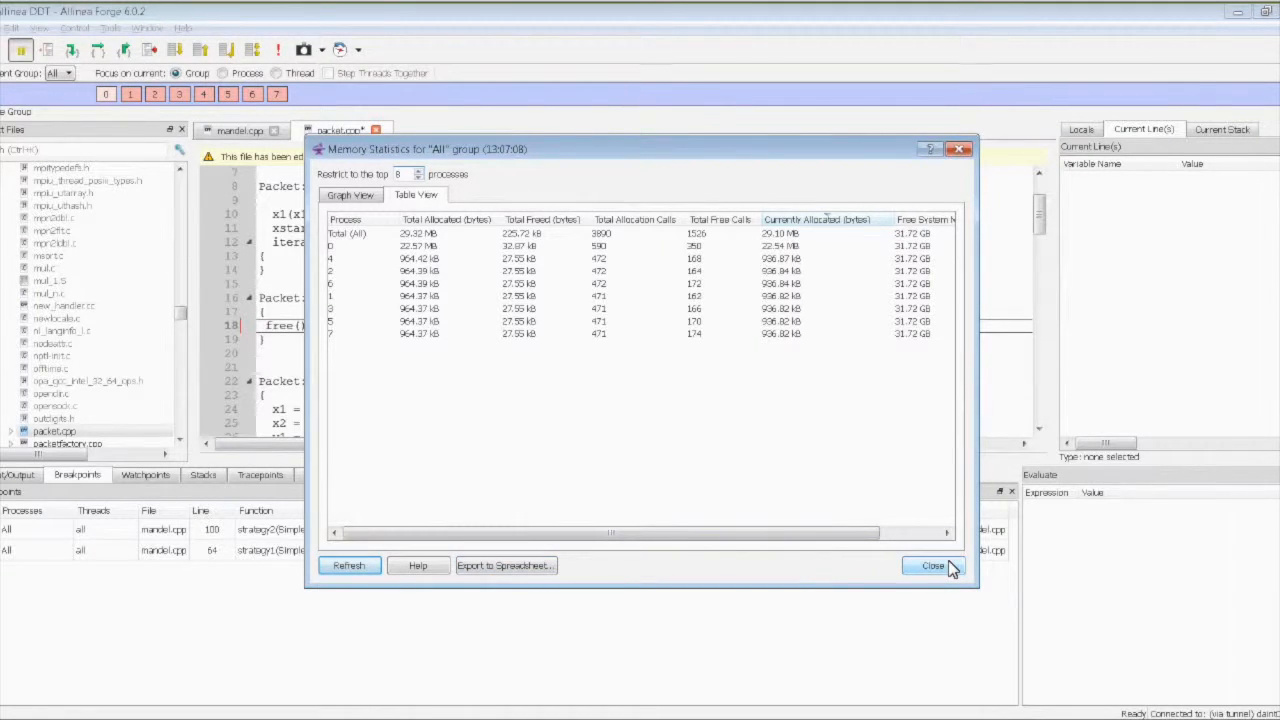
{"action": "left_click", "coordinate": [931, 565]}
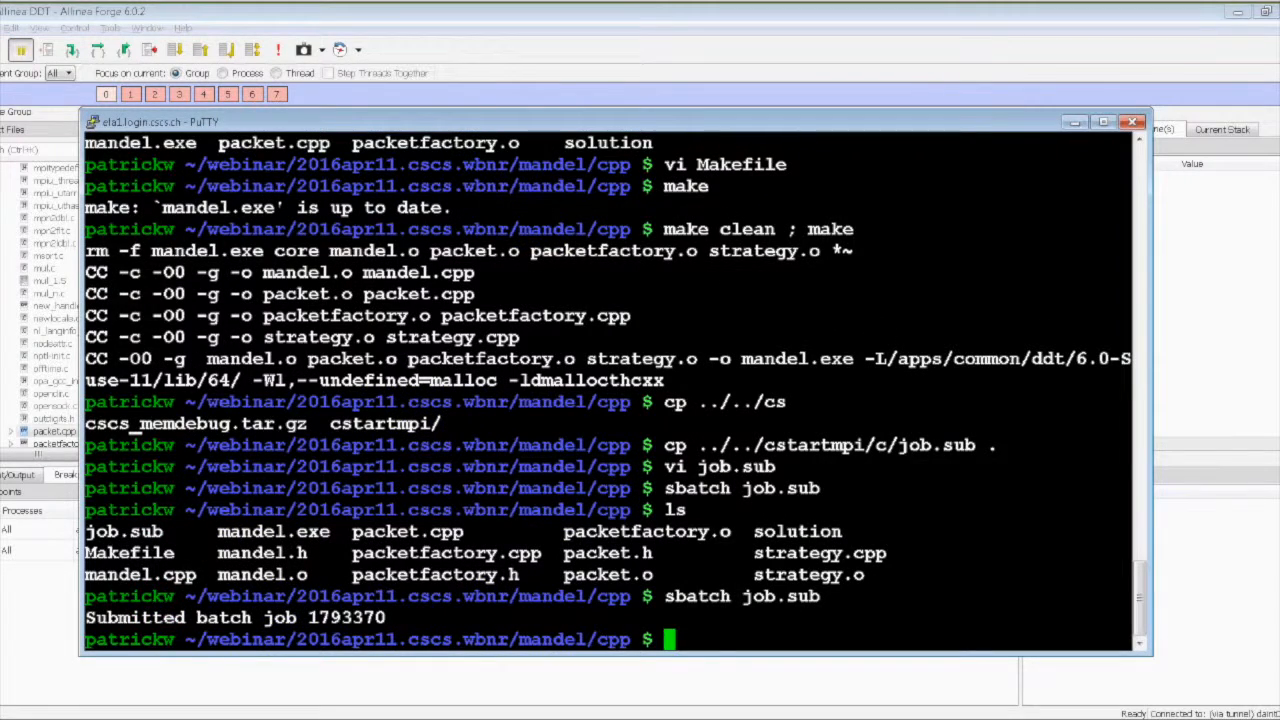
Type cd ../tri sol/f90/ toward the trisol f90 directory at the shell prompt
{"action": "type", "text": "cd ../tri"}
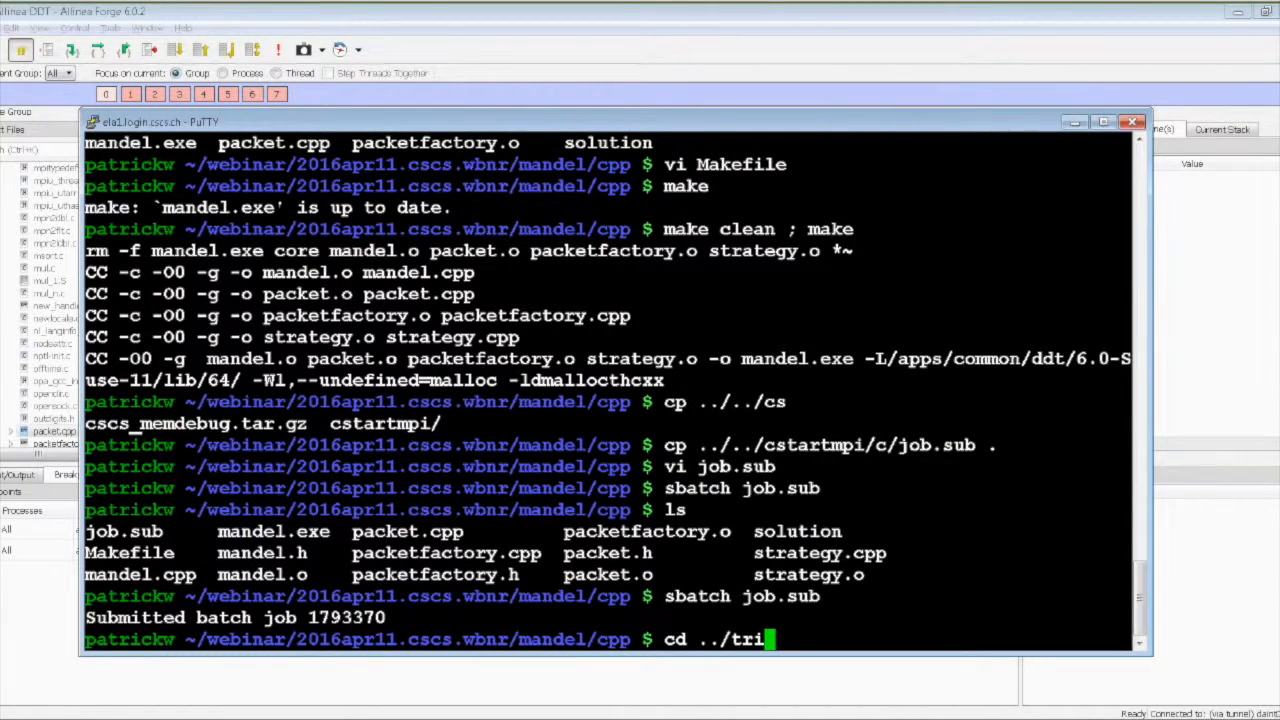
{"action": "type", "text": "sol/f90/"}
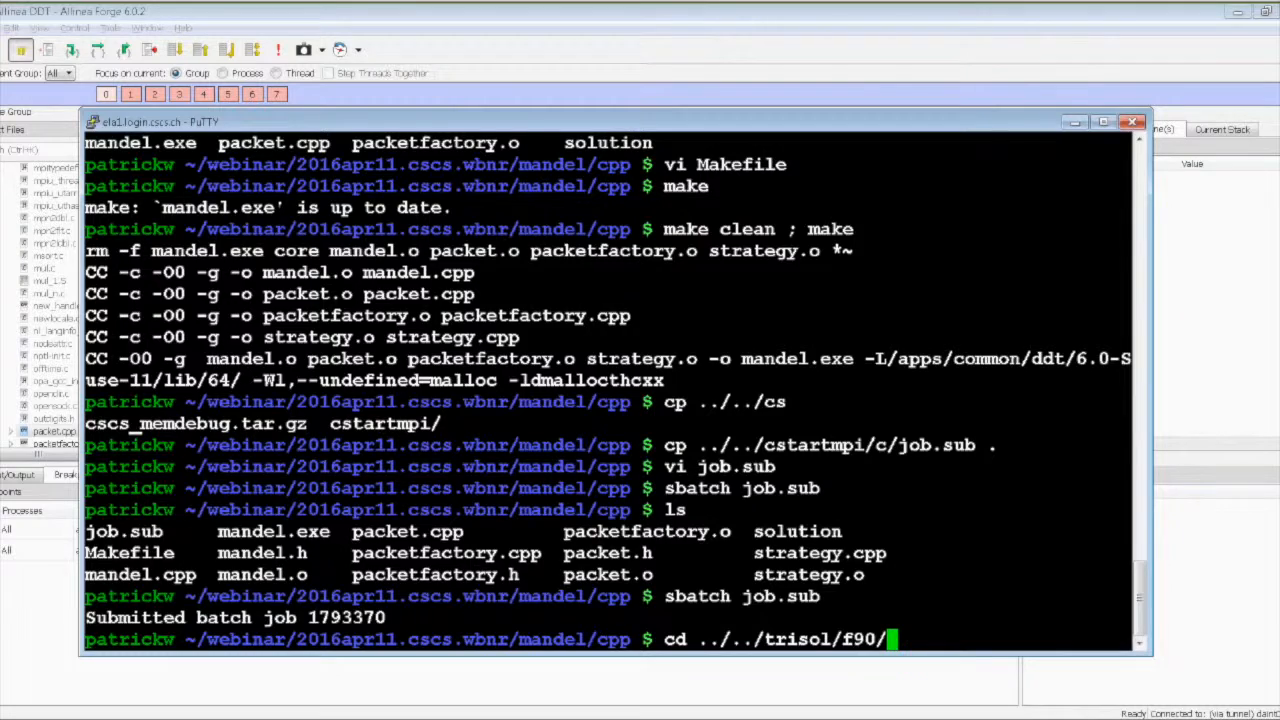